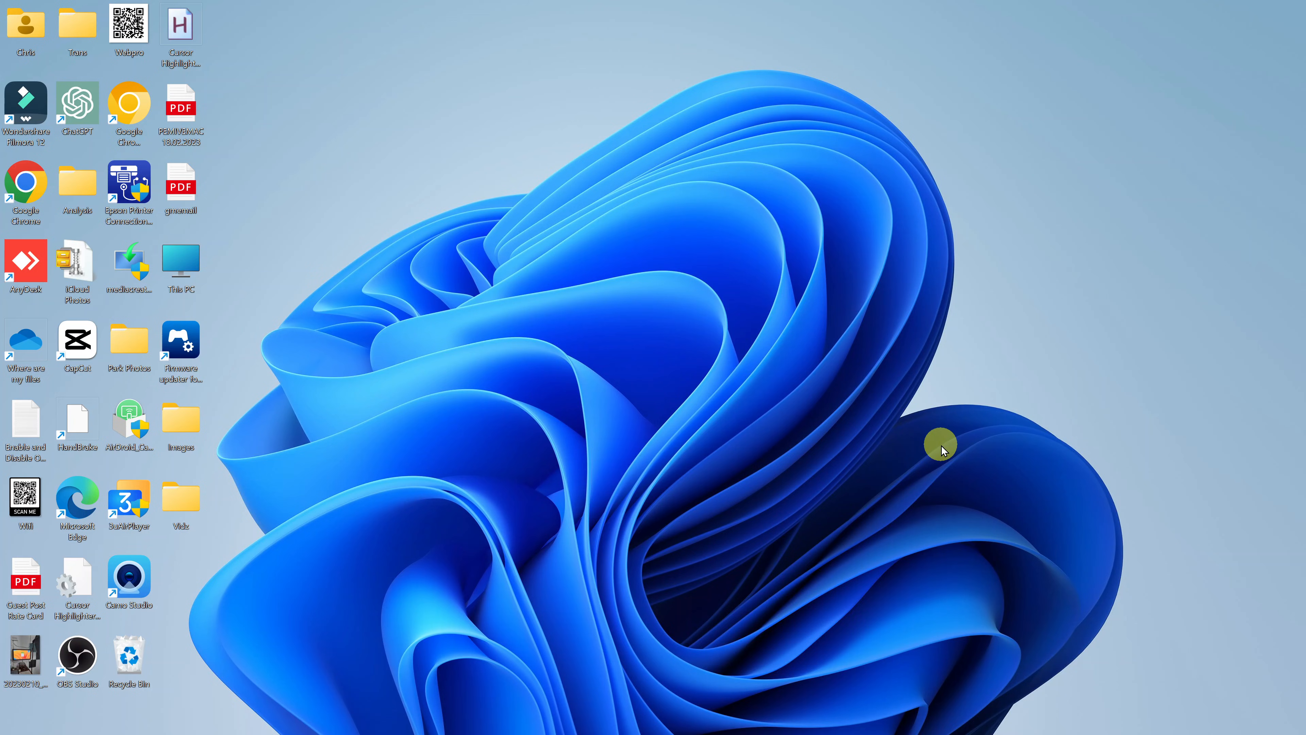
mouse_move(913, 476)
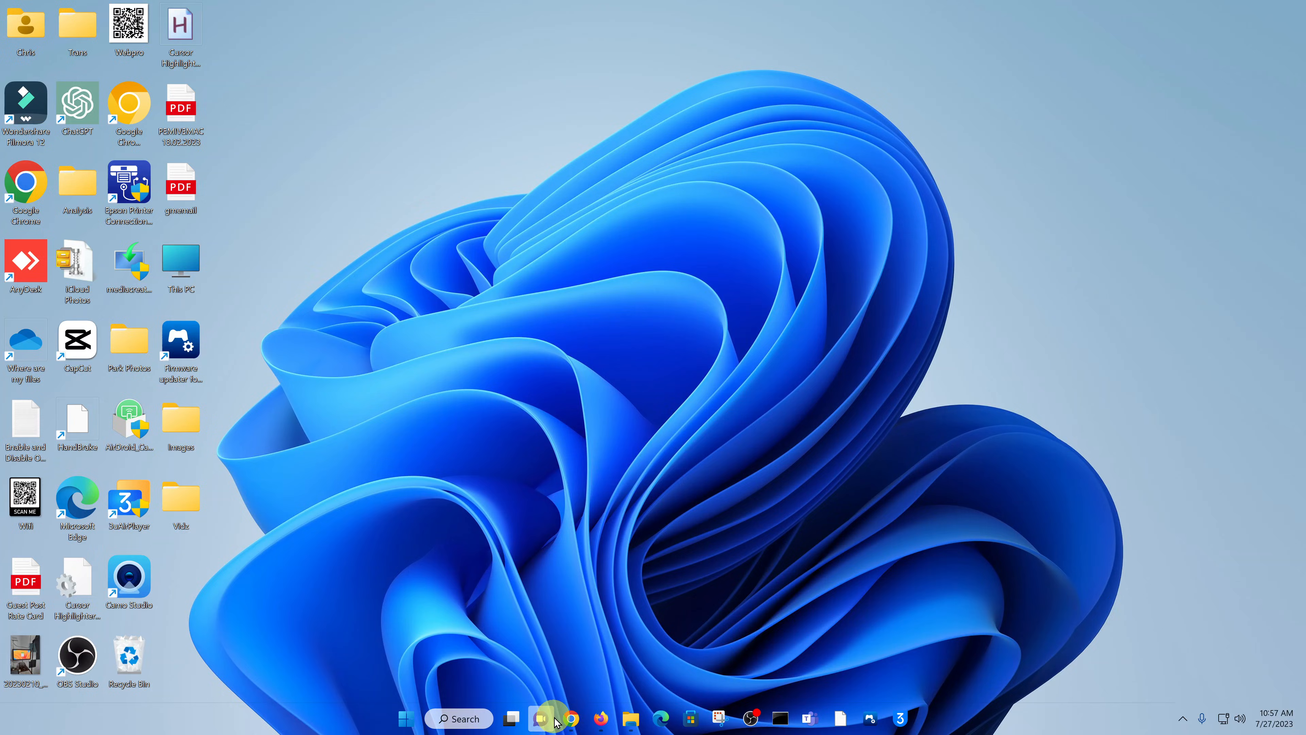
Launch Google Chrome from the taskbar to start heading to the Ubisoft Connect site.
left_click(571, 719)
type("ubi")
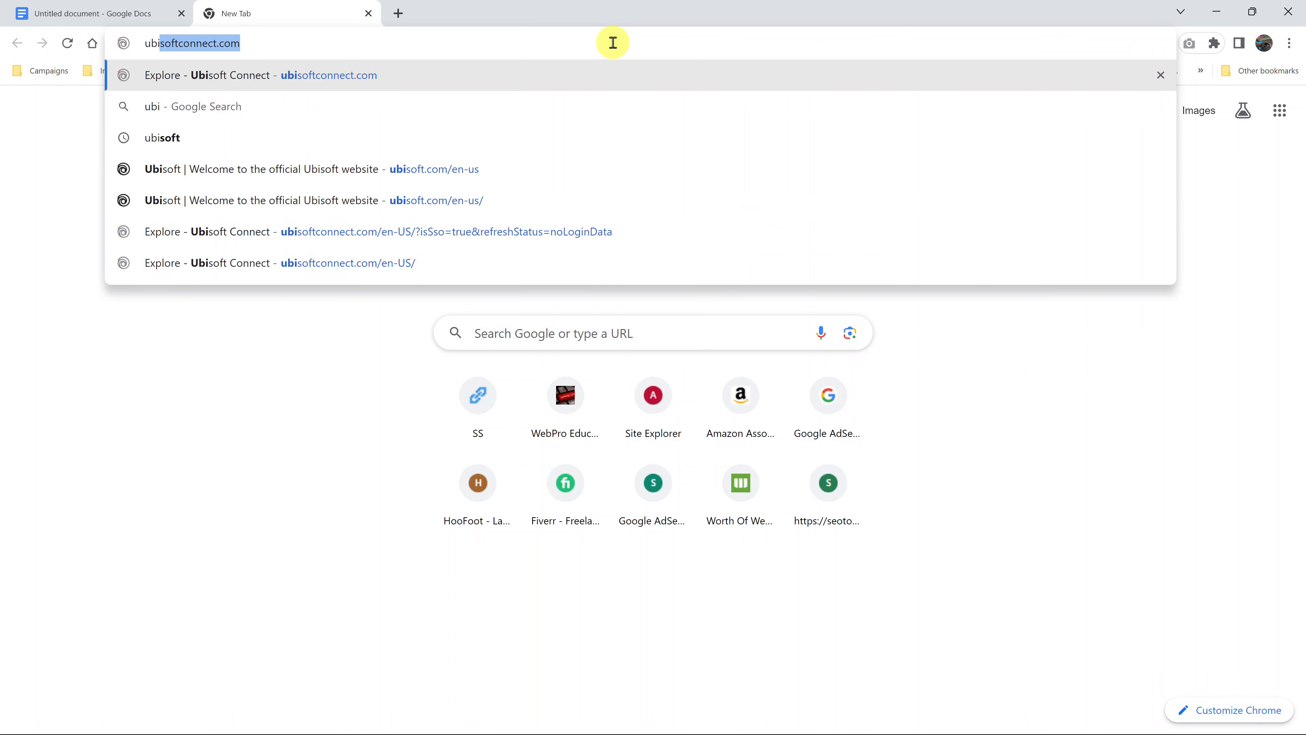
mouse_move(562, 65)
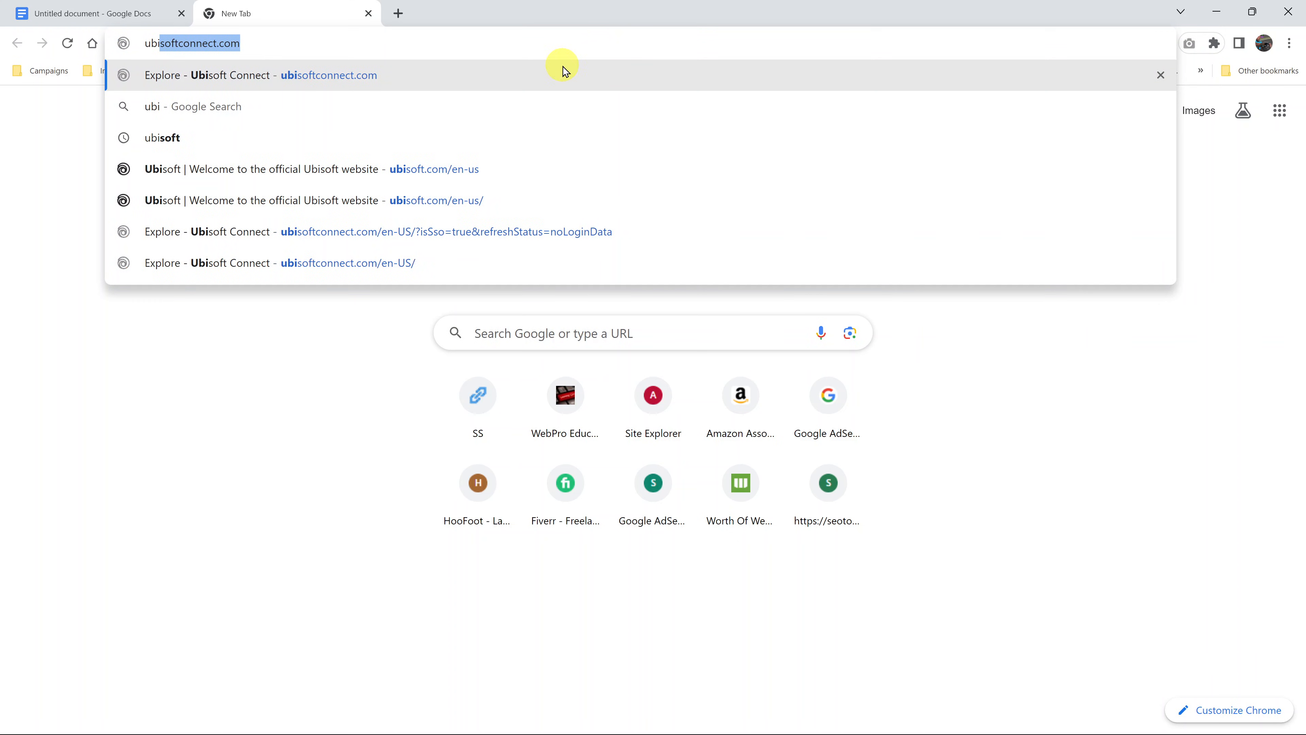
Load ubisoftconnect.com from the address-bar suggestion, showing the New Rewards home page.
left_click(291, 75)
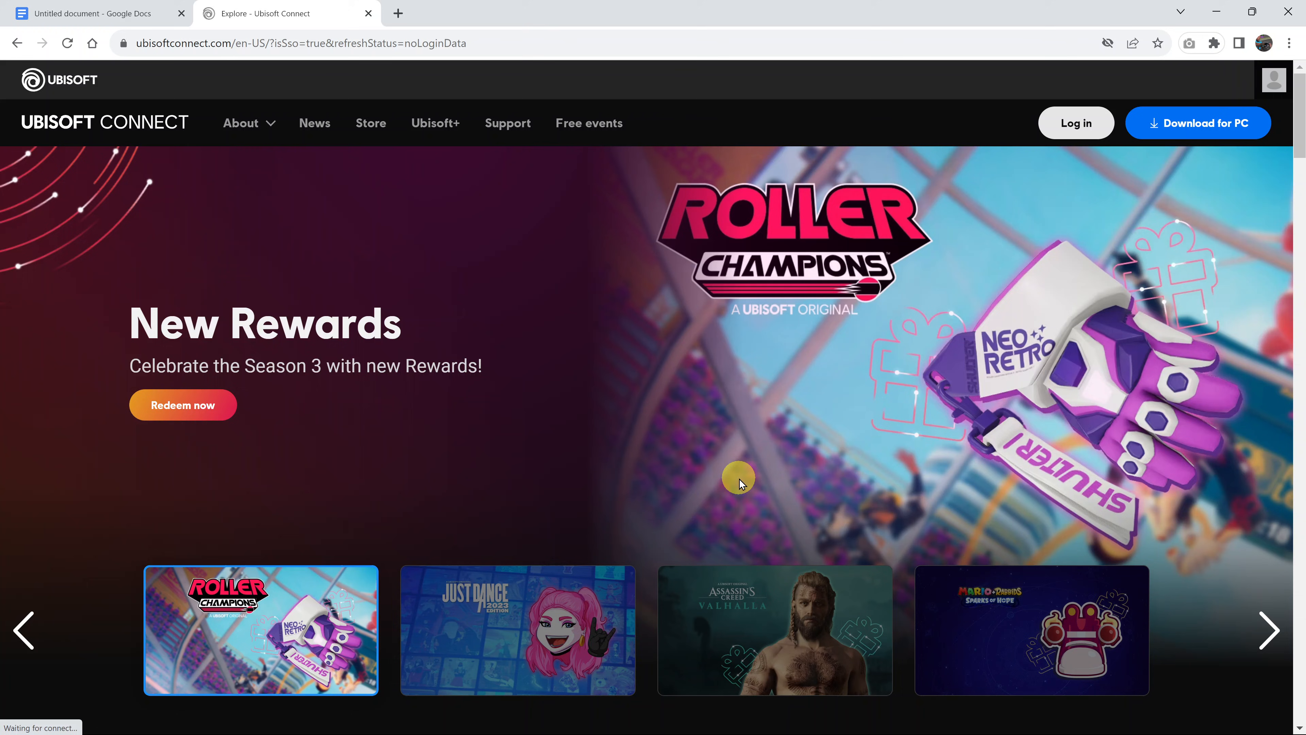
mouse_move(1047, 370)
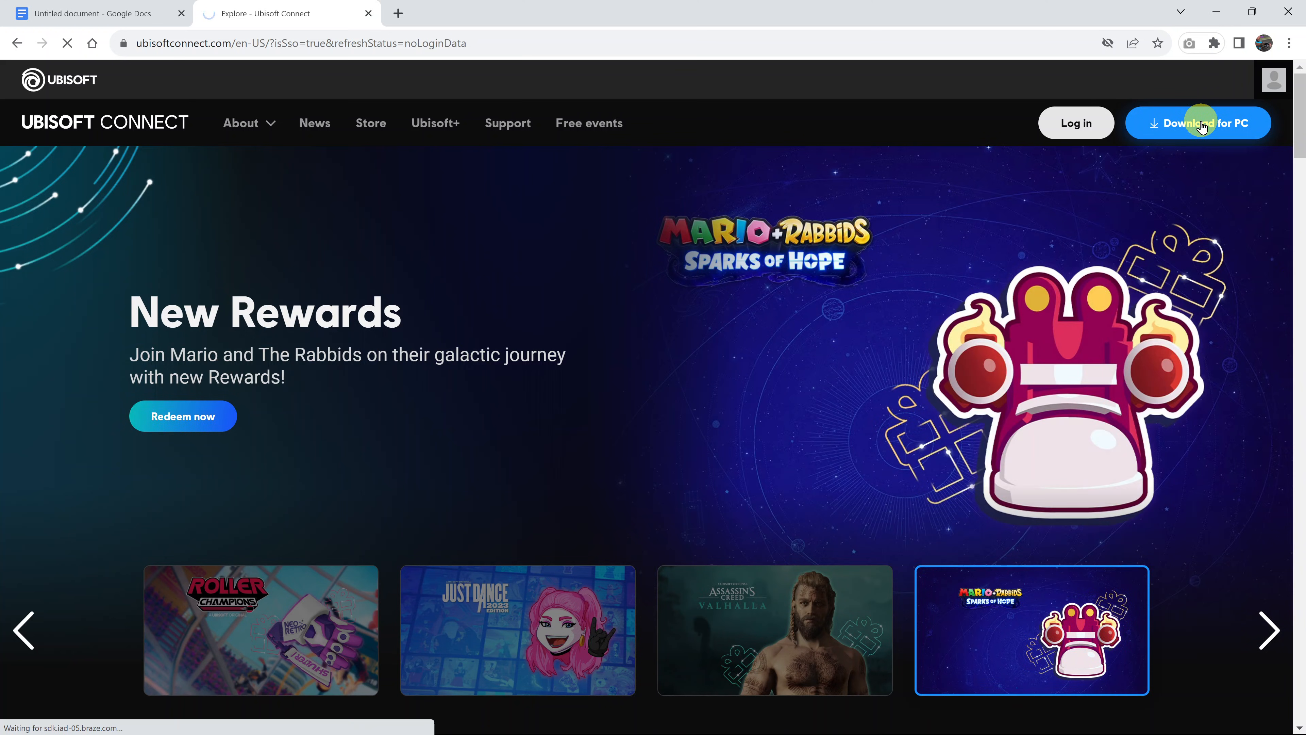
Download the Ubisoft Connect PC installer, saving it into the Downloads folder.
left_click(1201, 123)
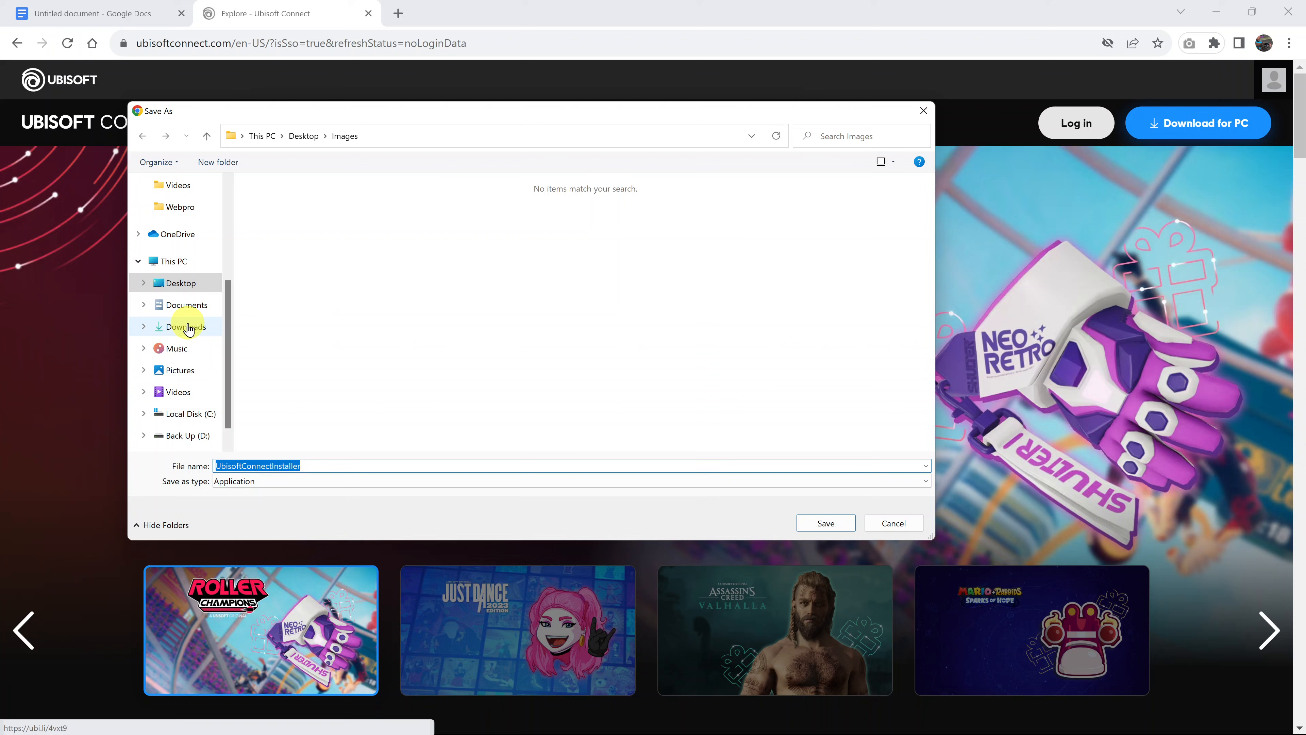
left_click(186, 327)
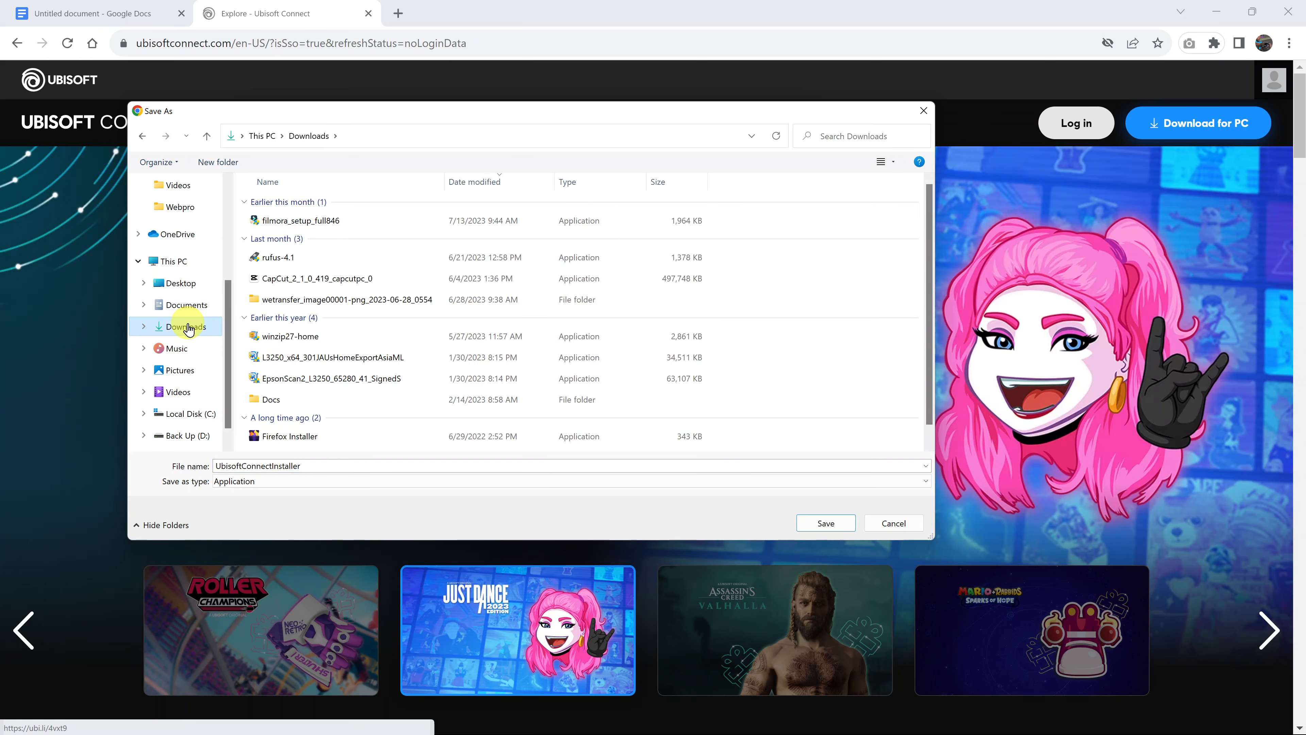
mouse_move(826, 521)
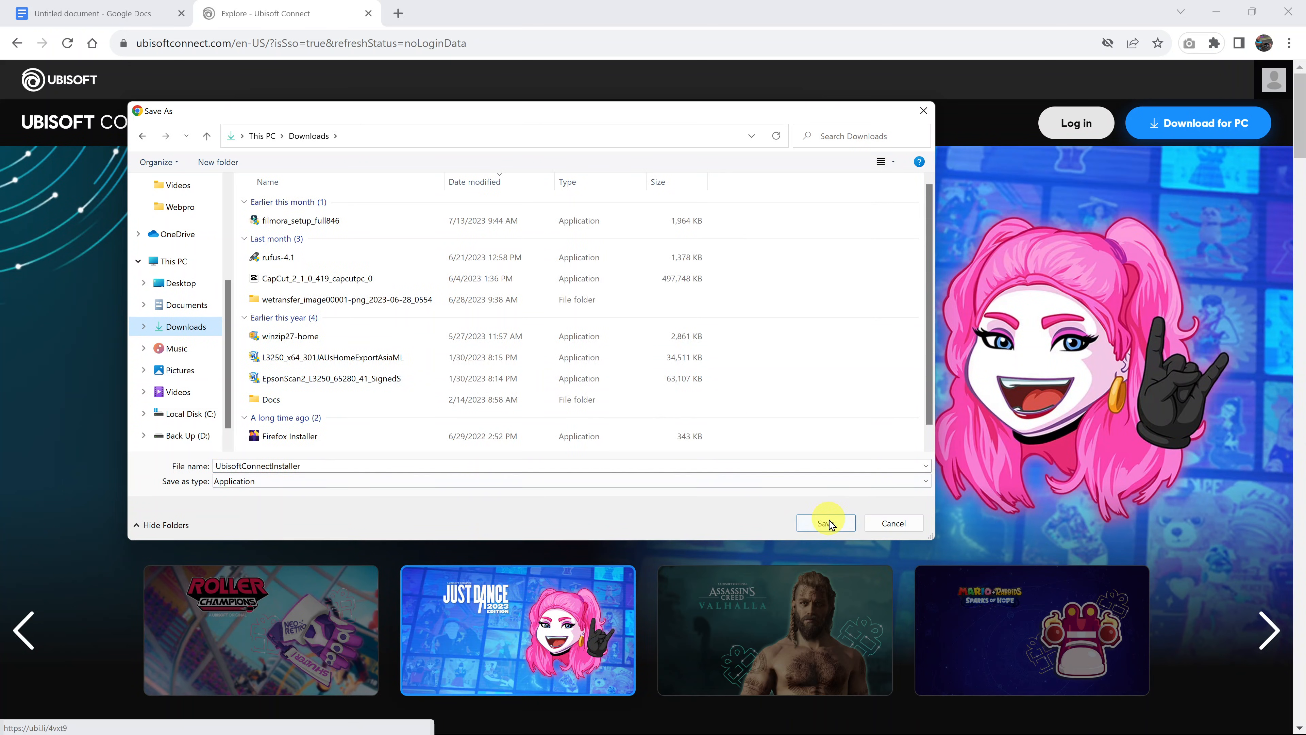
left_click(826, 523)
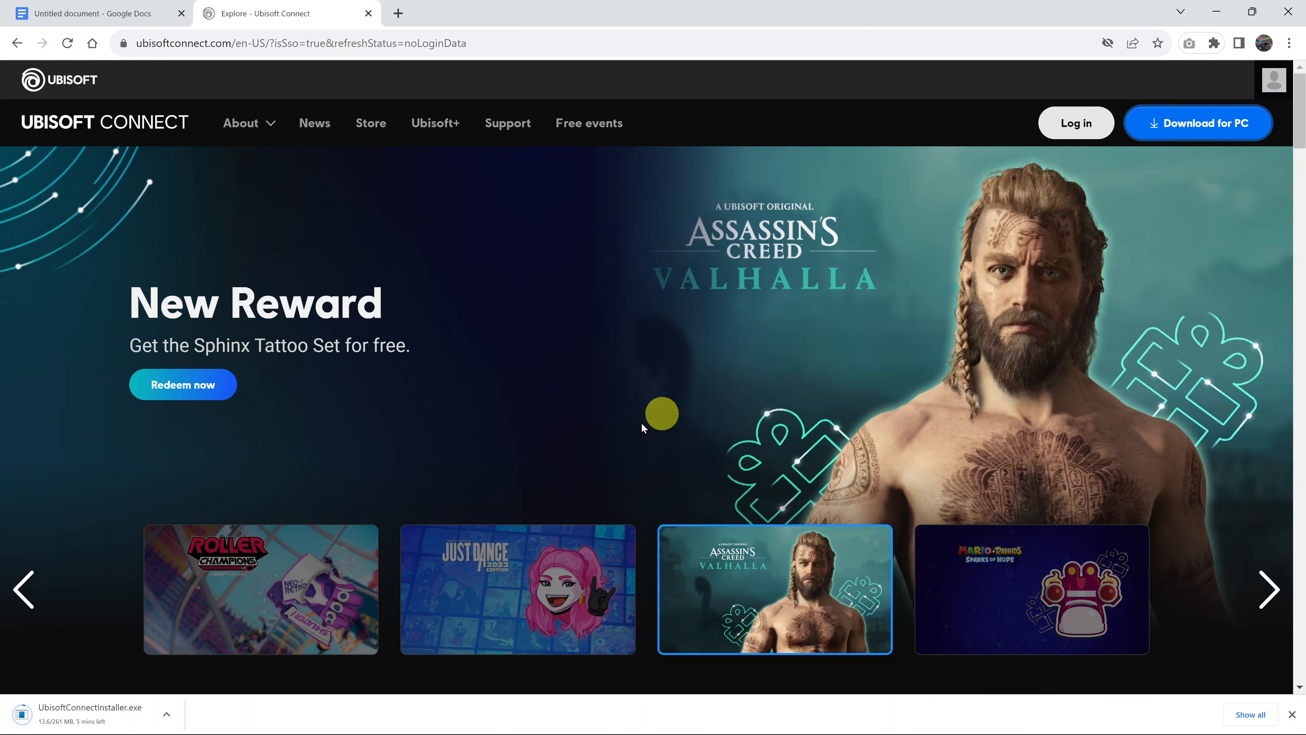
mouse_move(41, 730)
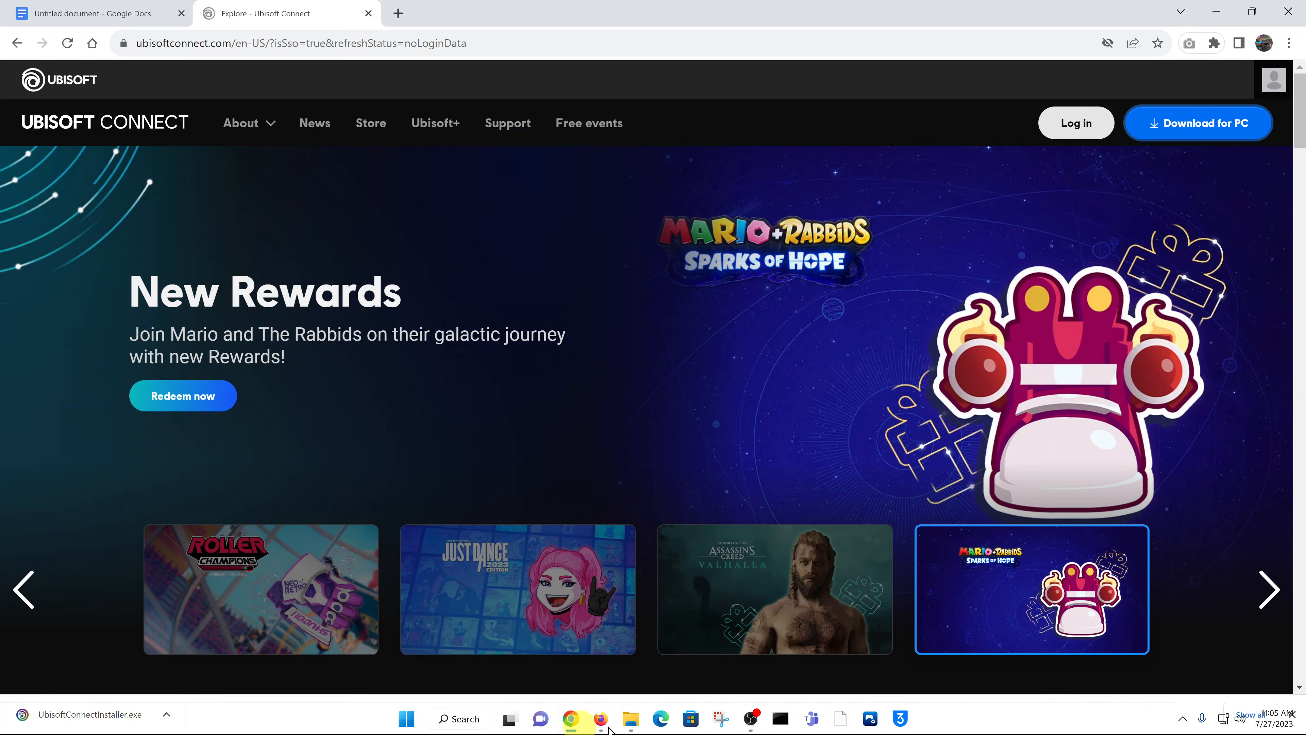
Run UbisoftConnectInstaller from Downloads in File Explorer, then minimize the Explorer window.
left_click(631, 718)
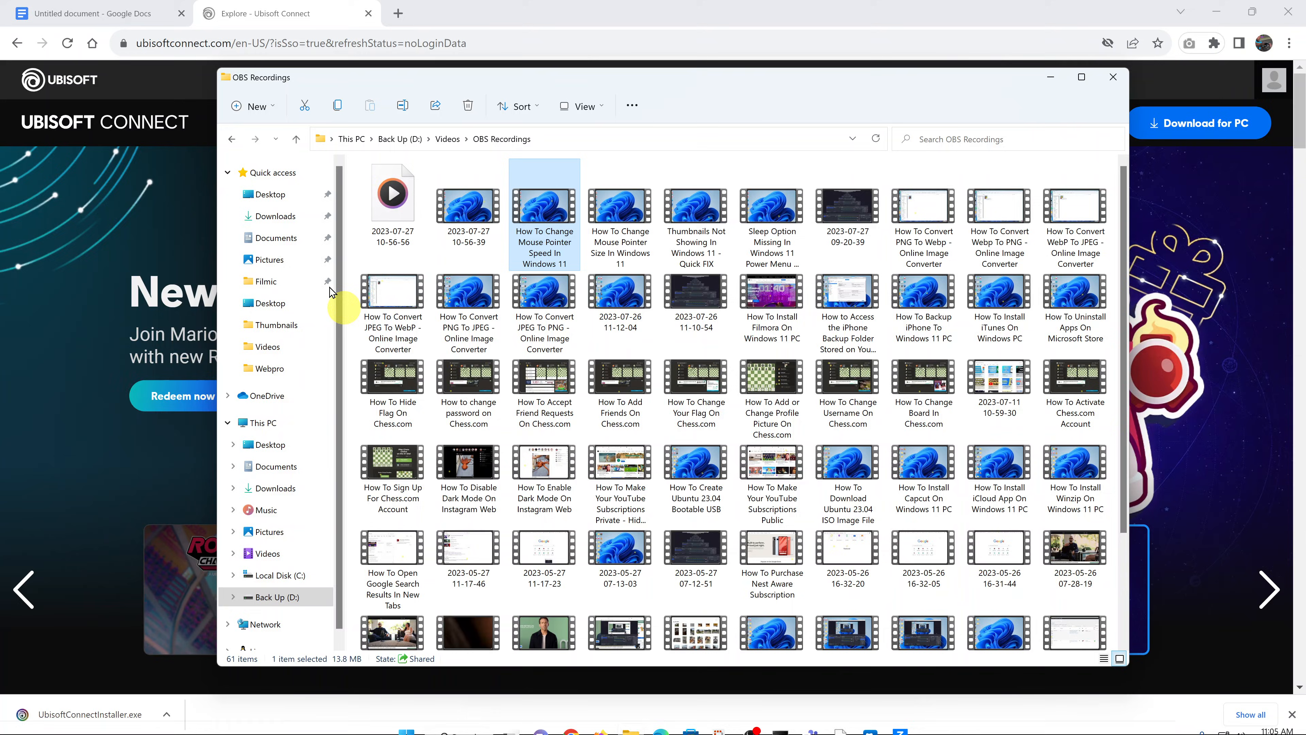
left_click(275, 216)
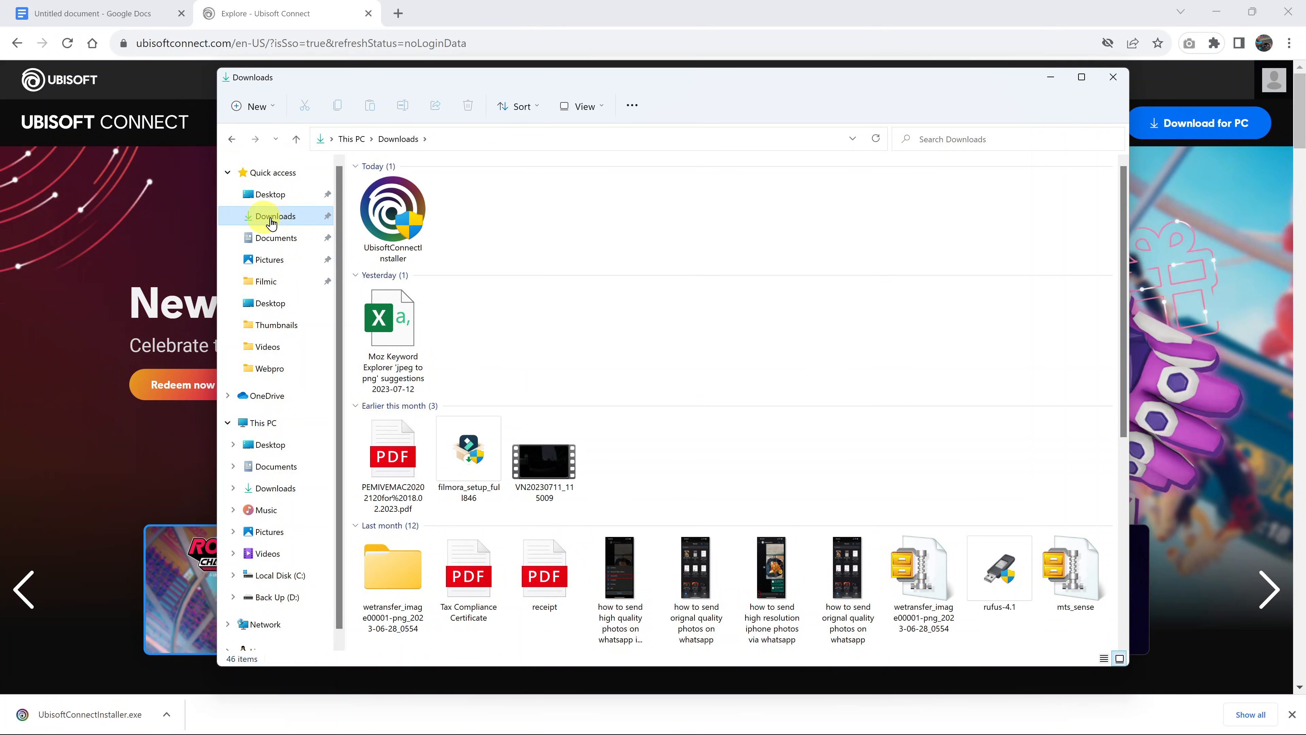
mouse_move(387, 217)
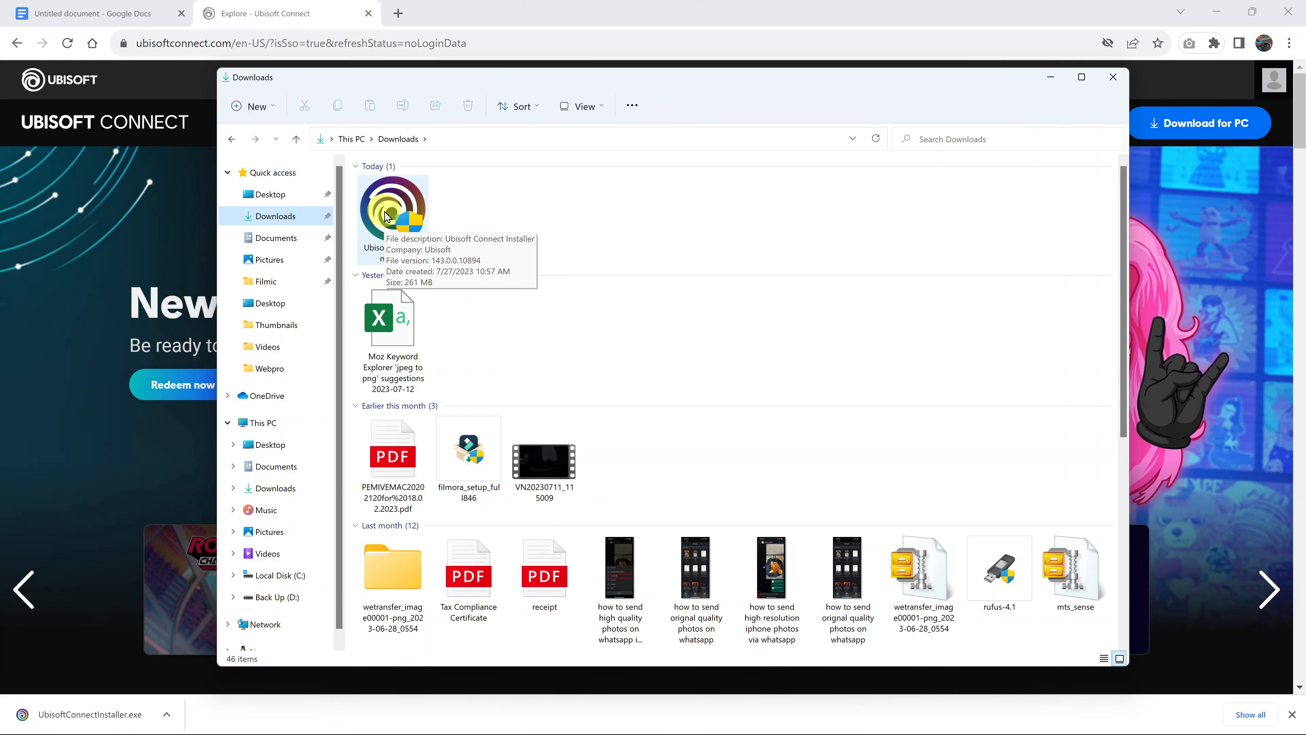
left_click(389, 211)
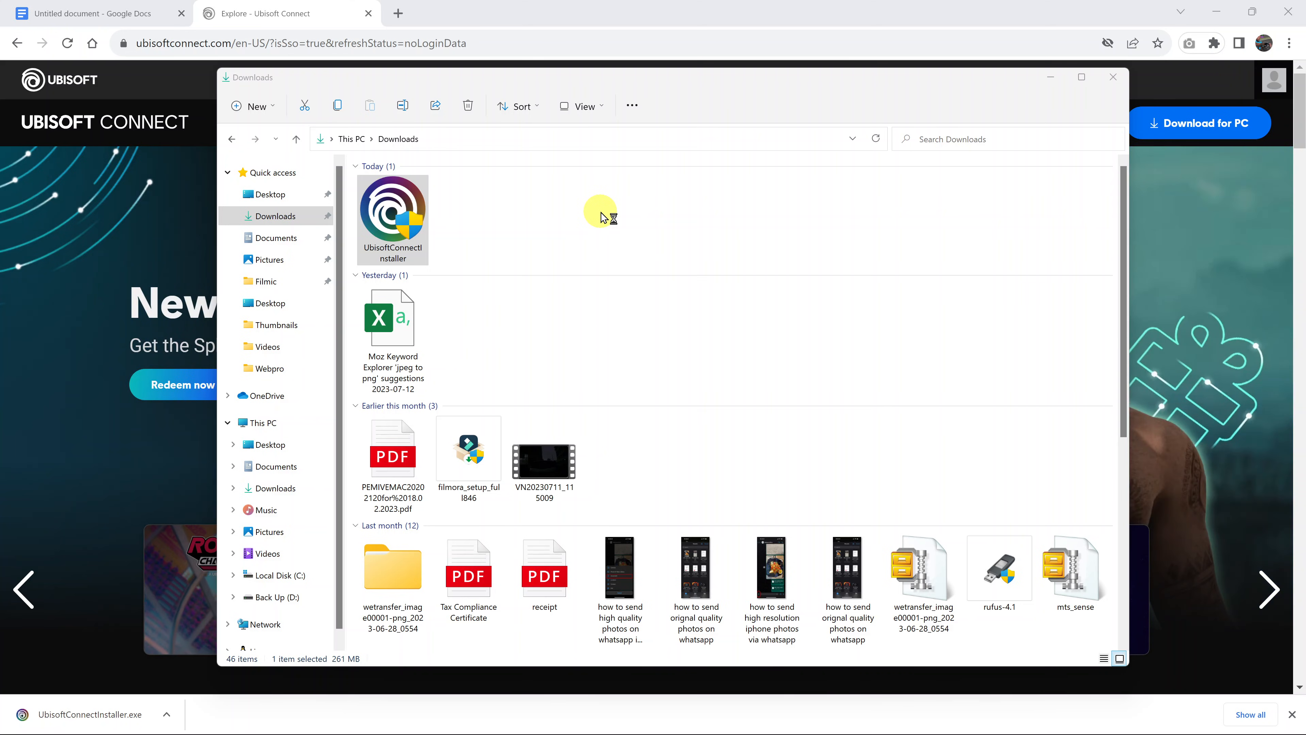
mouse_move(524, 250)
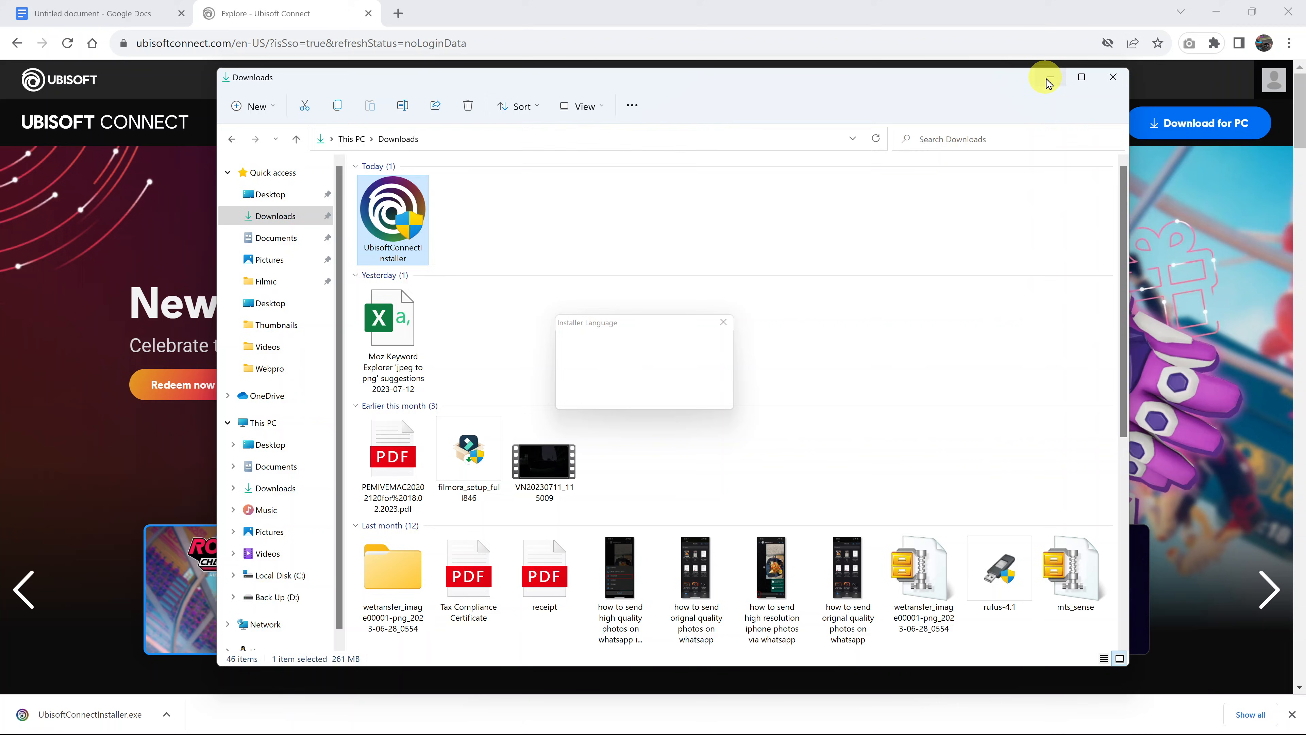
left_click(1050, 77)
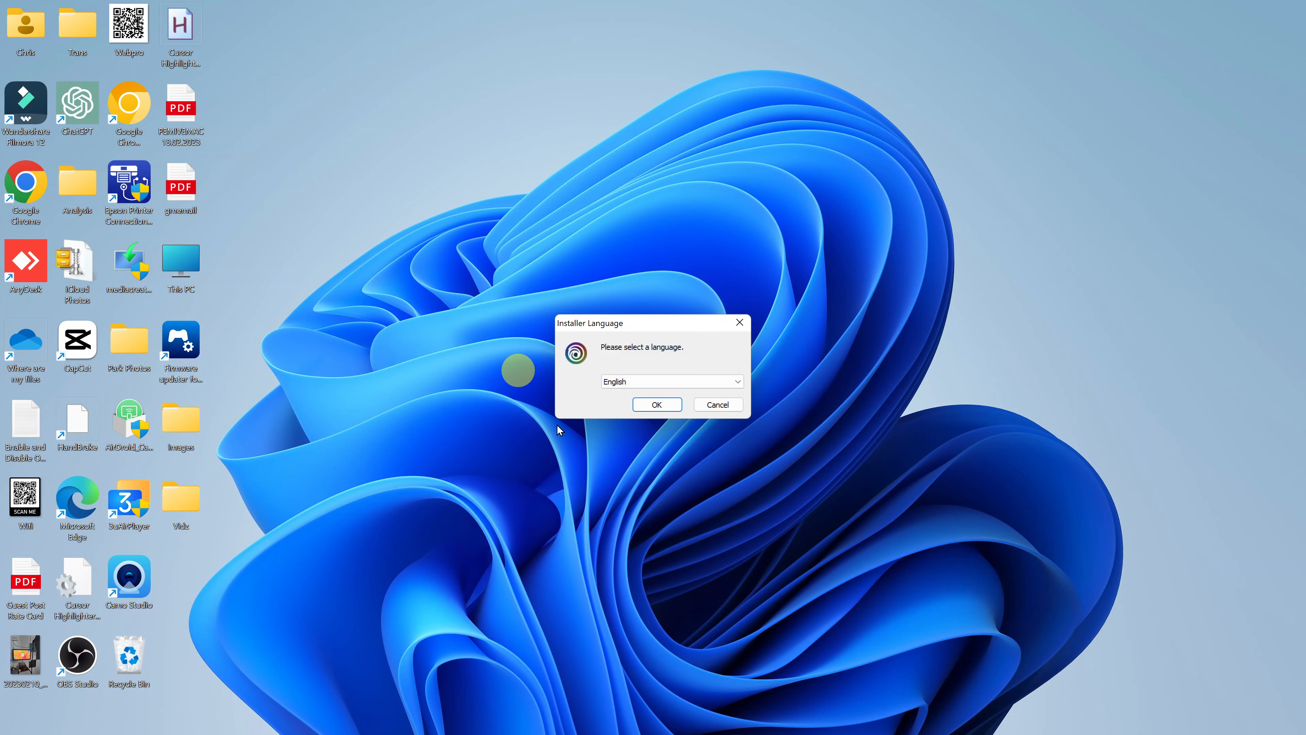
mouse_move(667, 474)
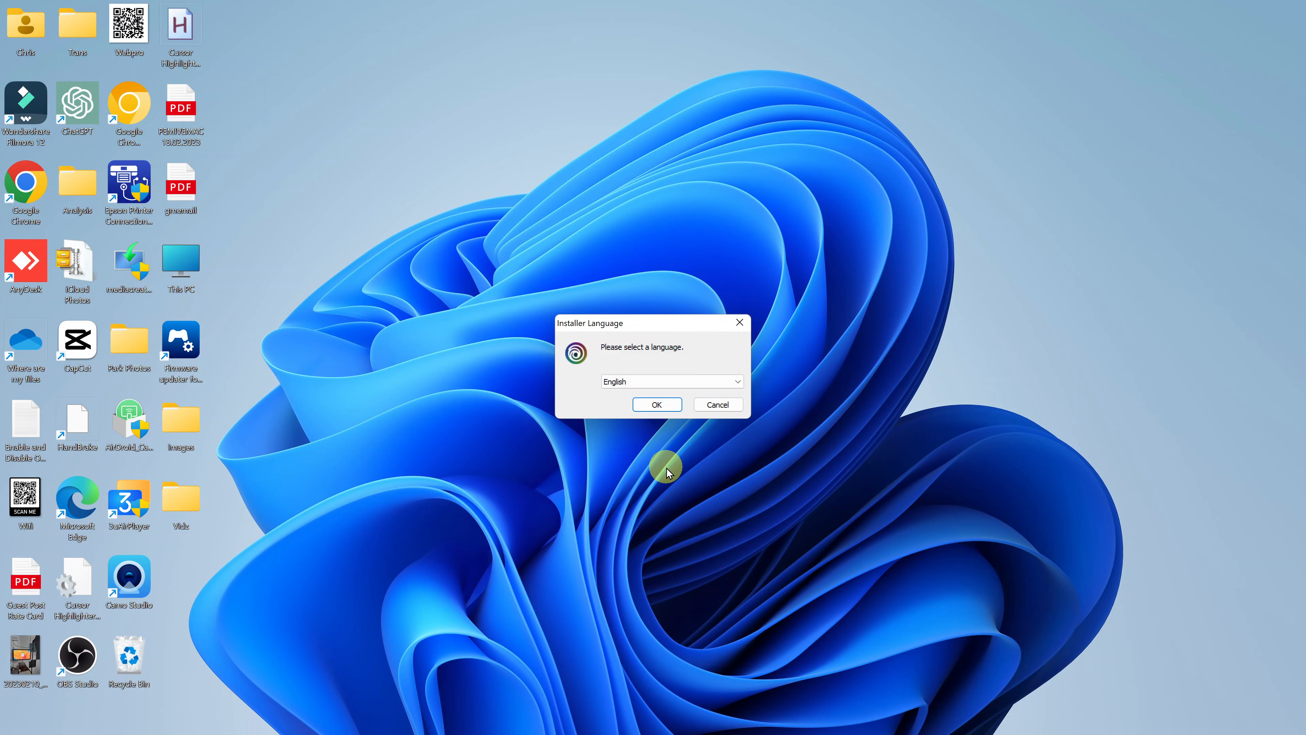
mouse_move(630, 346)
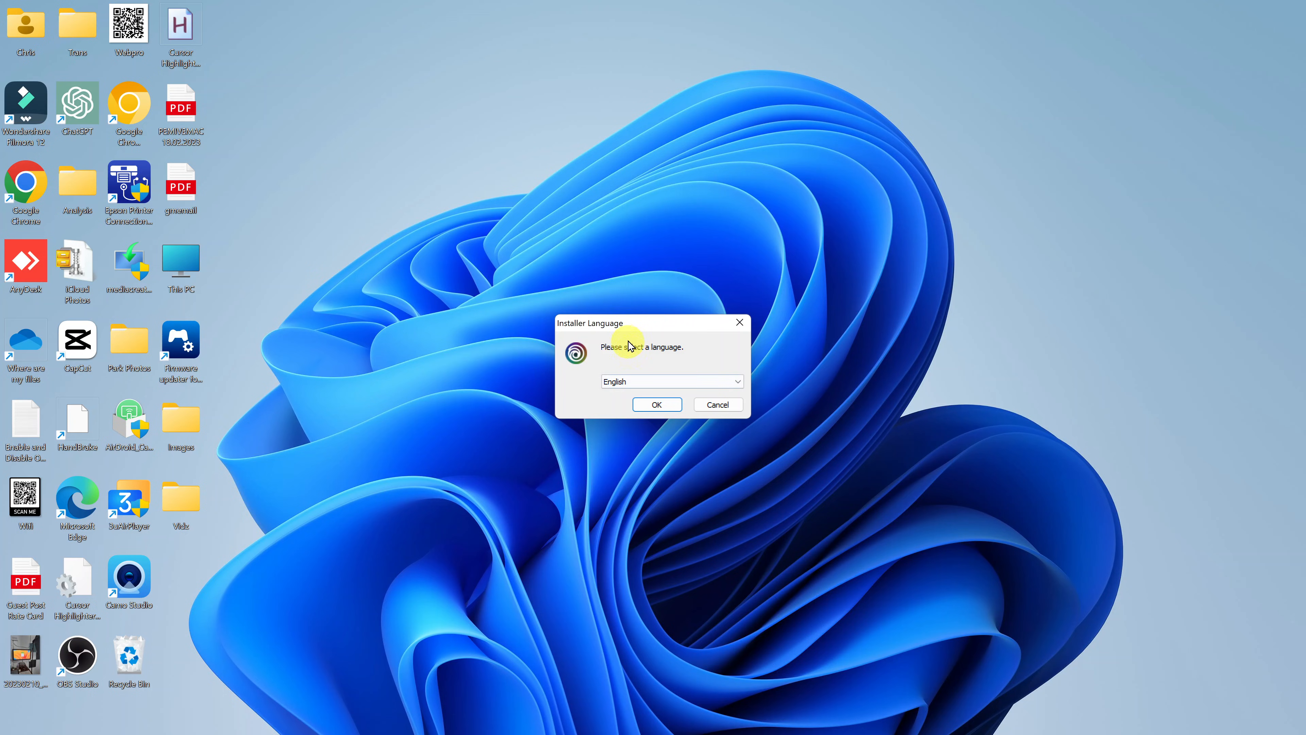
mouse_move(648, 365)
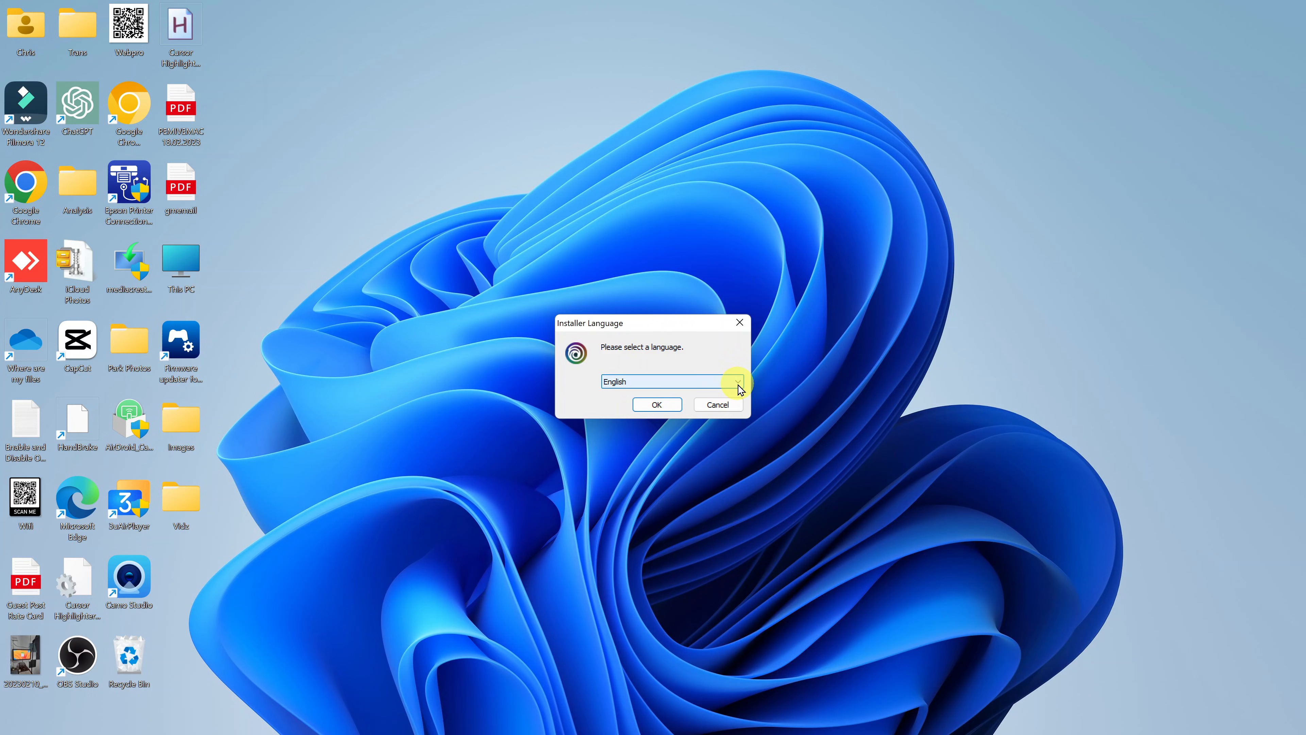
Confirm English as the installer language so the license agreement page appears.
left_click(737, 380)
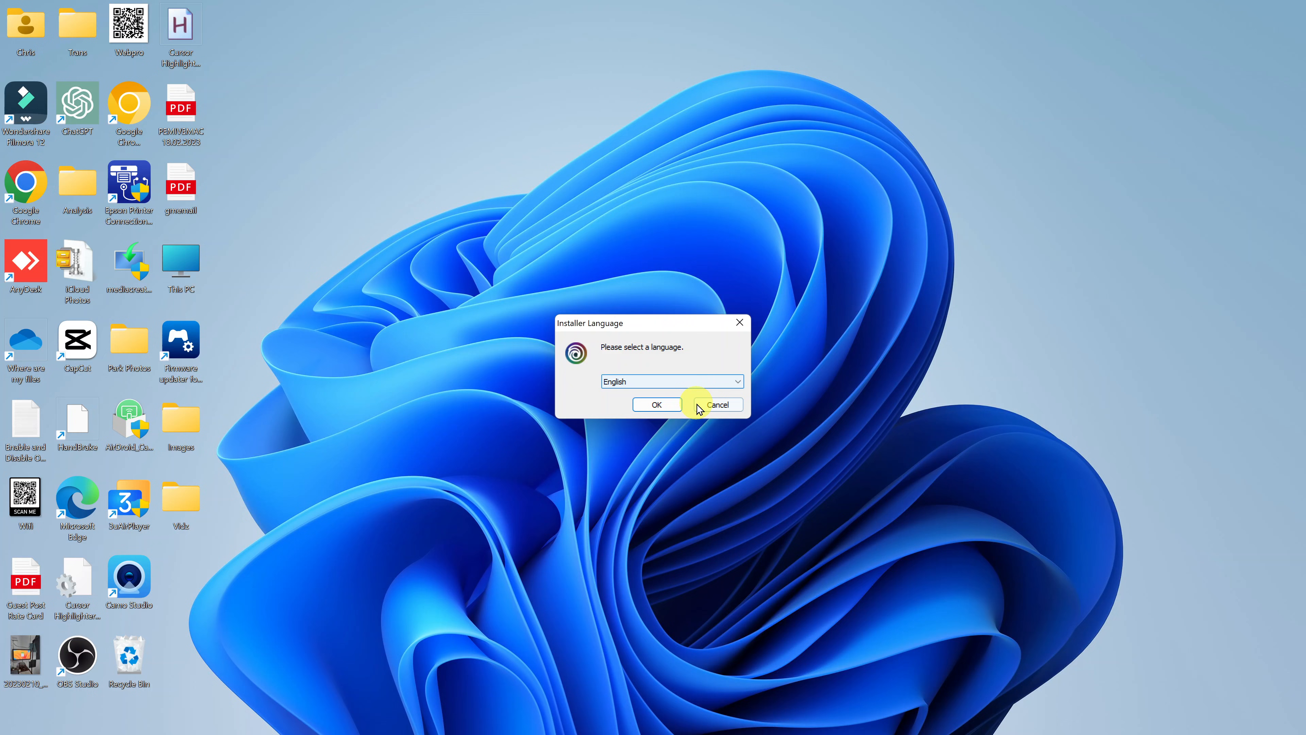
left_click(657, 404)
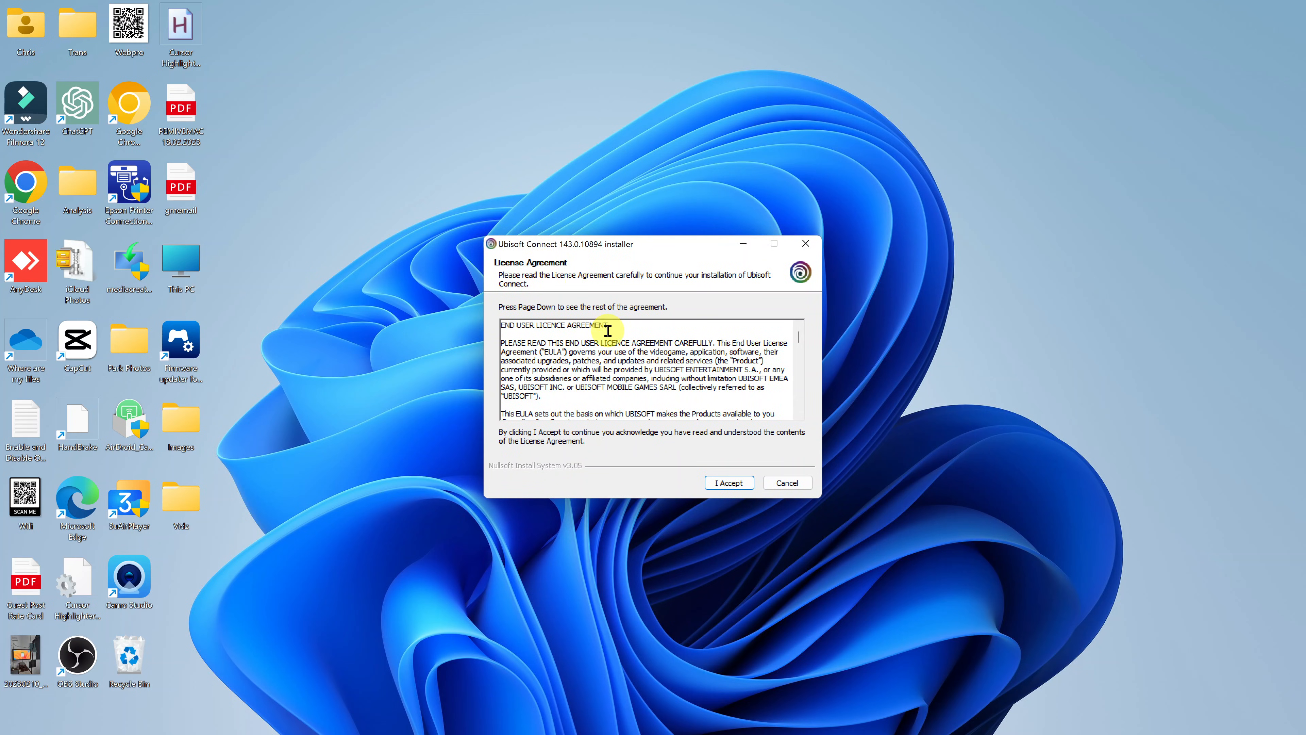
Accept the license agreement and start installing into the default destination folder.
scroll("down", 3)
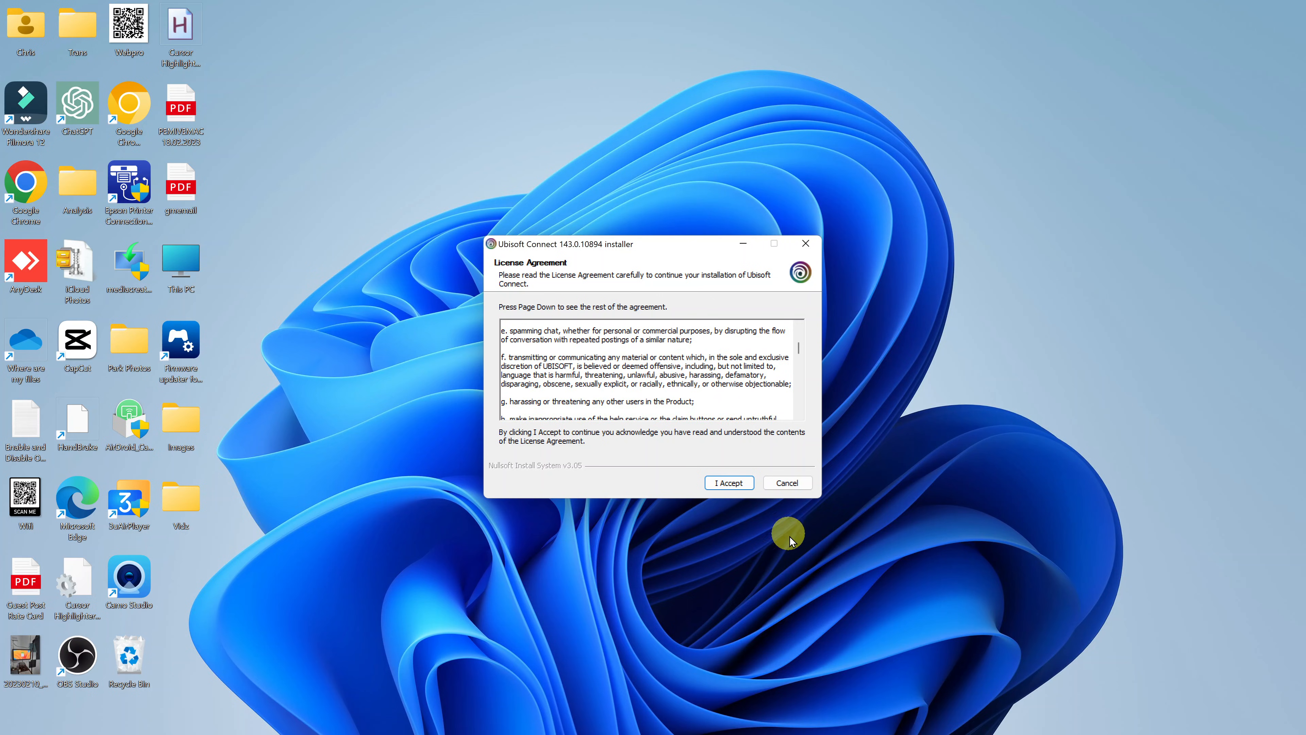
left_click(729, 483)
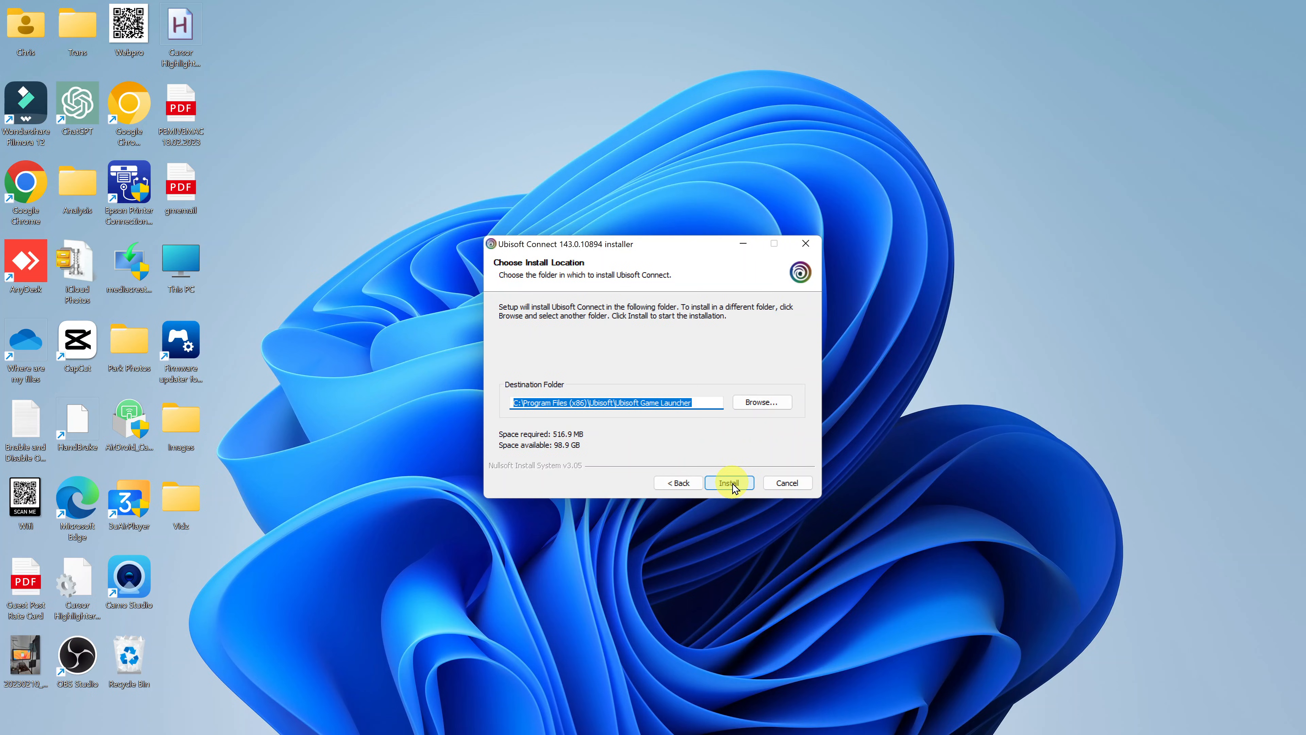
mouse_move(765, 411)
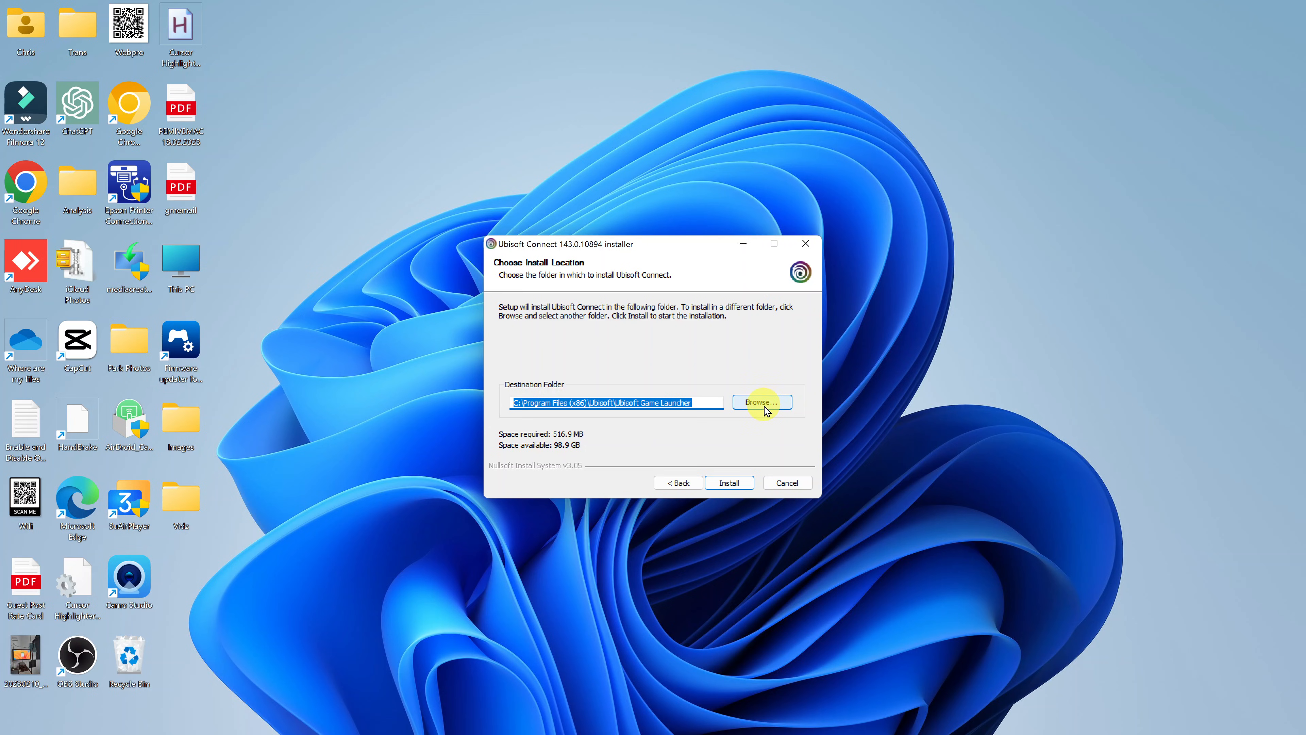
mouse_move(525, 468)
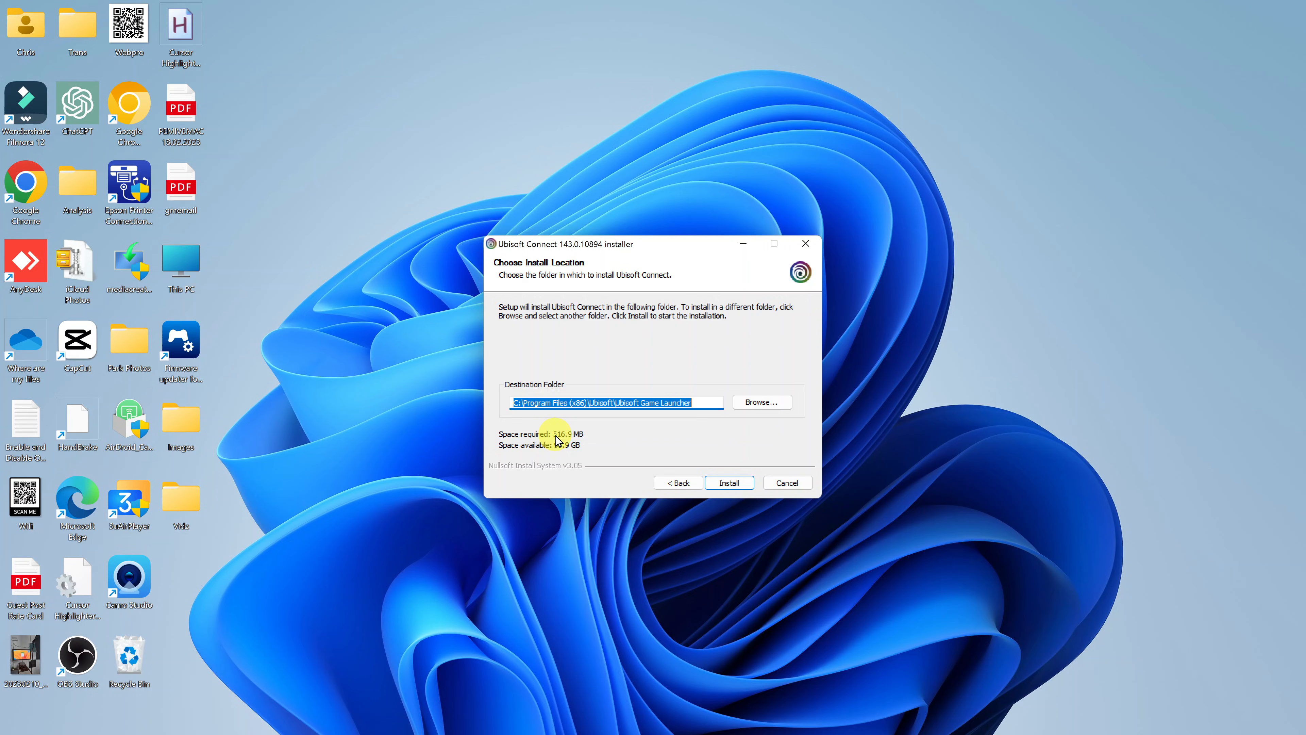
mouse_move(701, 467)
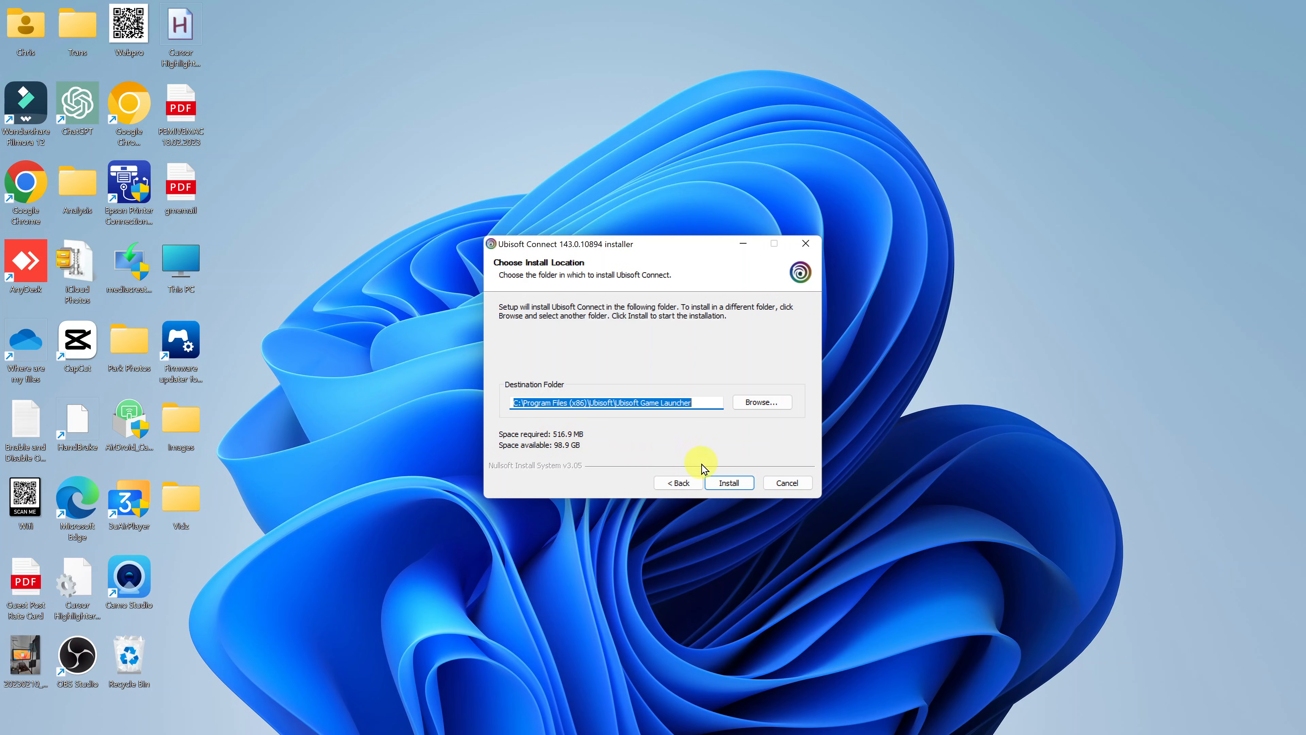
left_click(730, 483)
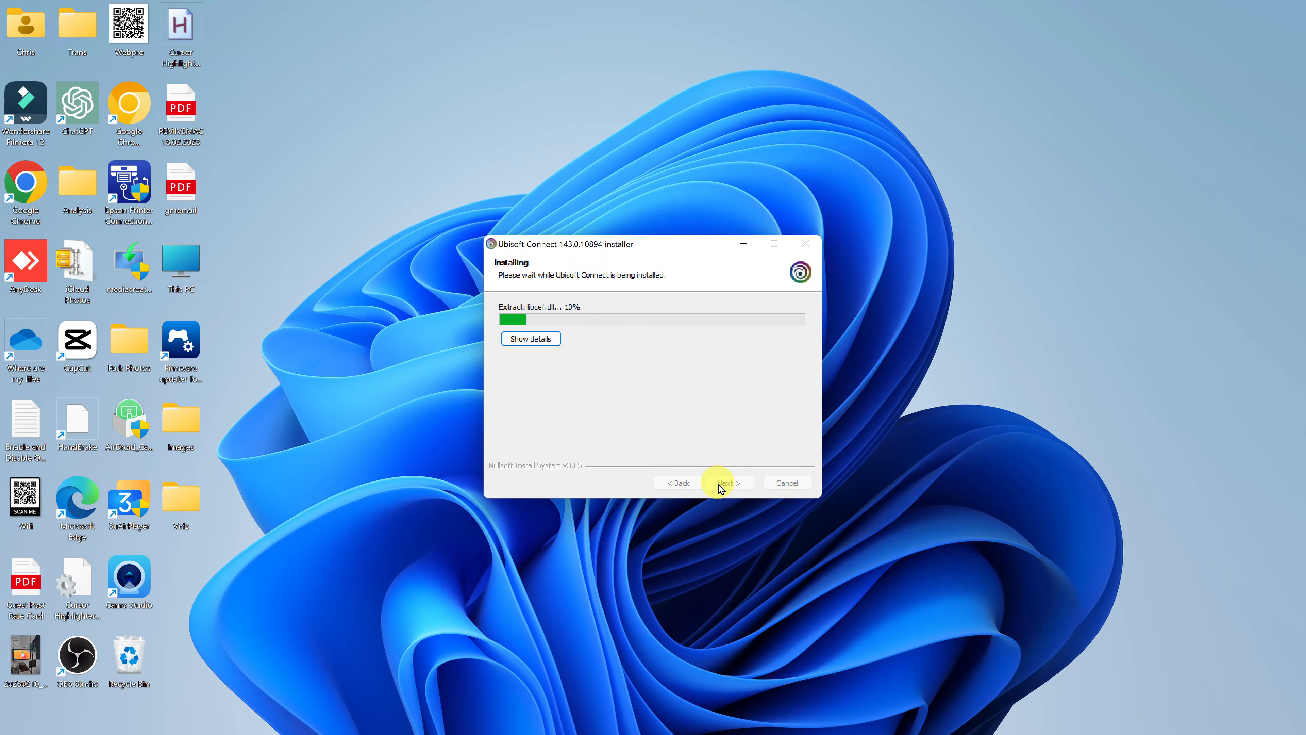
mouse_move(1119, 245)
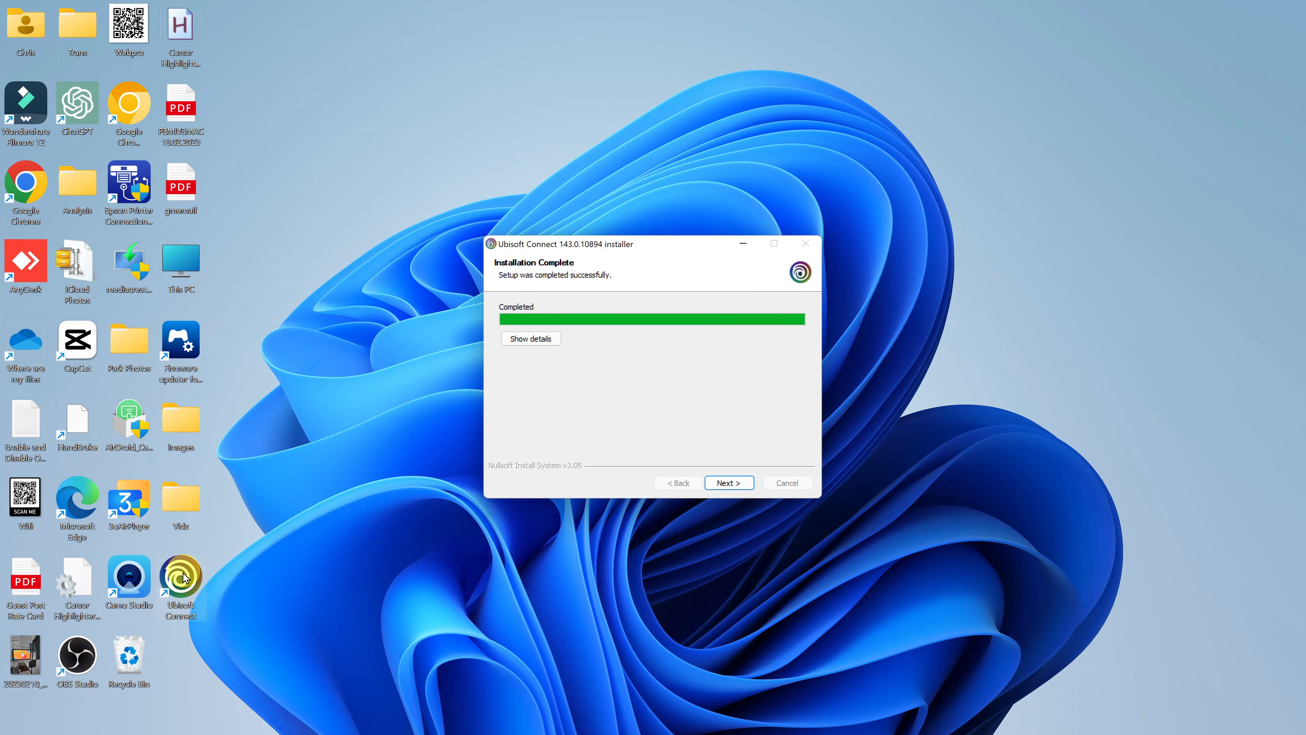
mouse_move(512, 546)
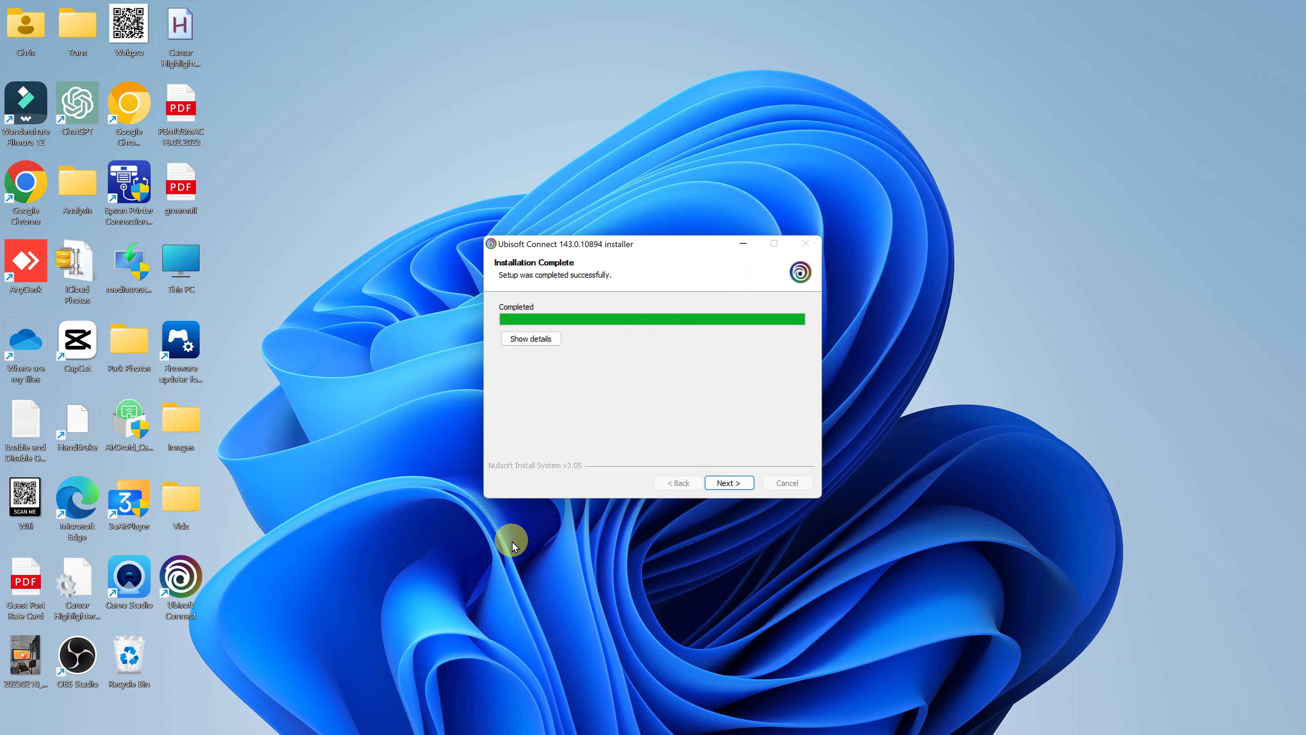
mouse_move(688, 423)
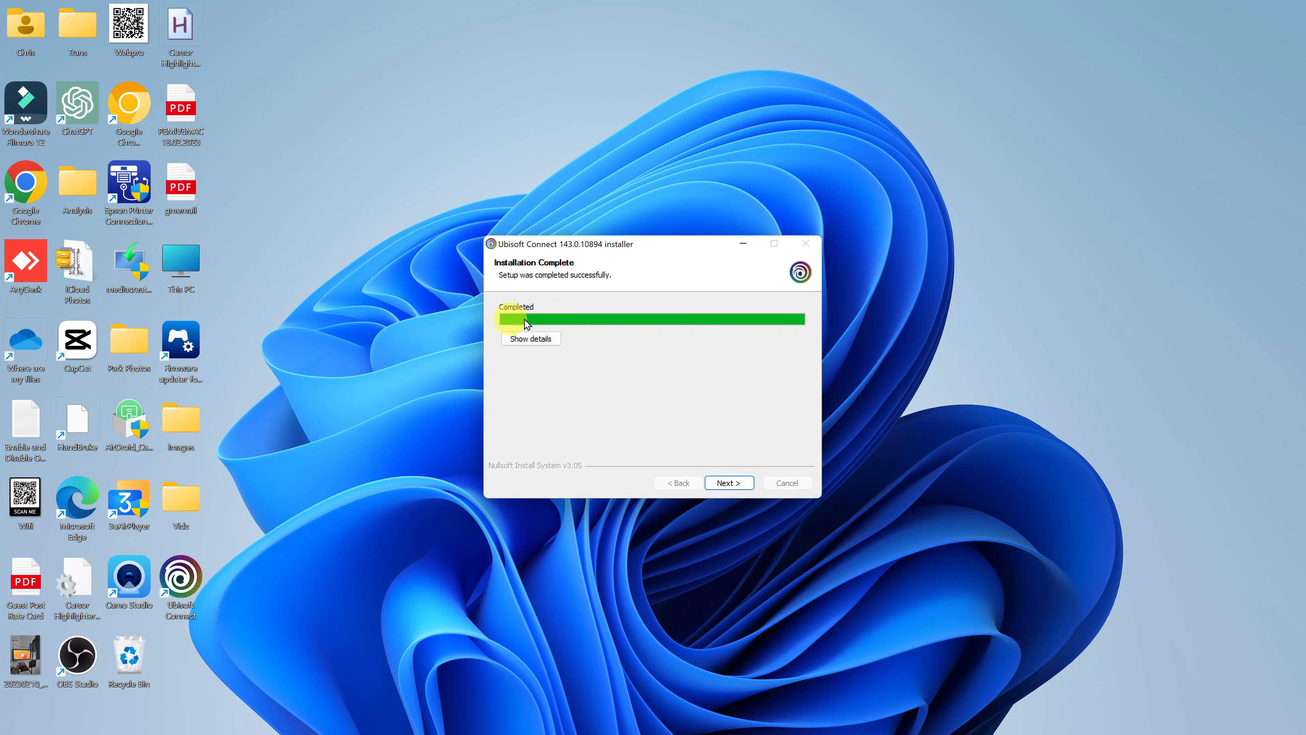
Finish setup with Run Ubisoft Connect left checked, closing the installer.
left_click(729, 483)
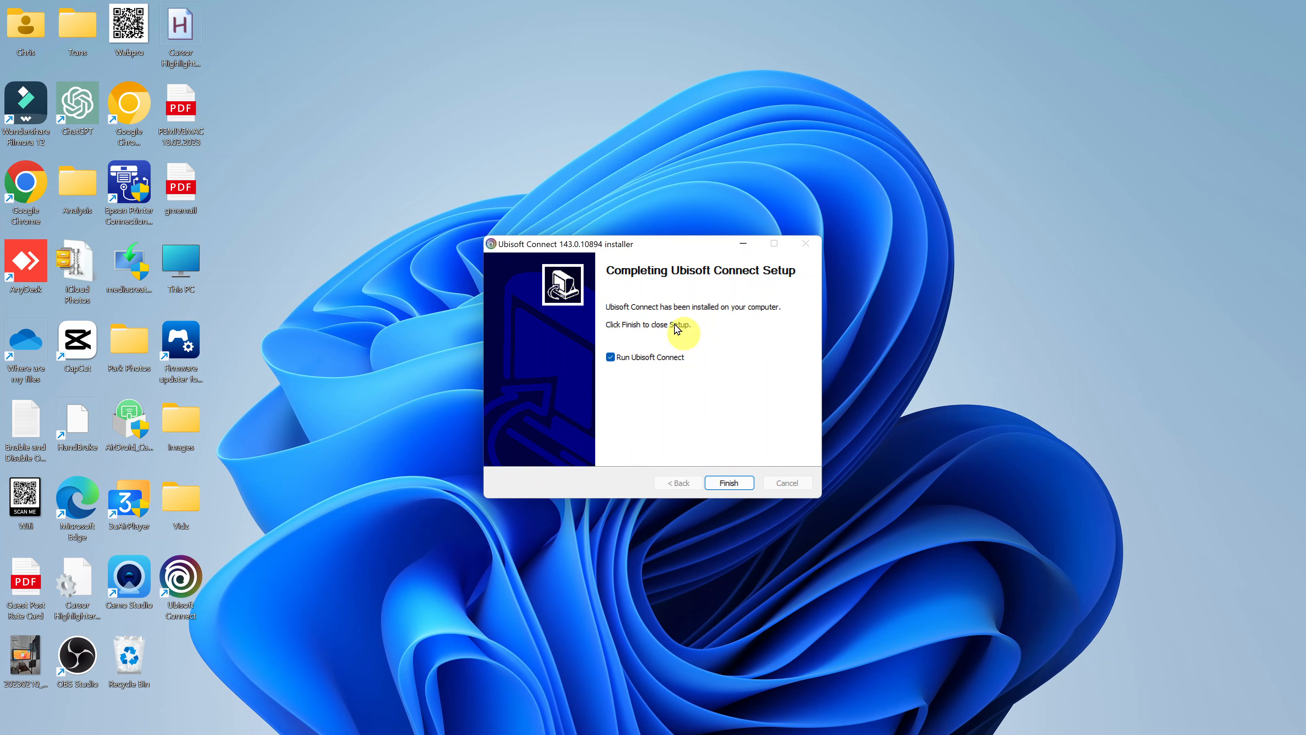
mouse_move(643, 329)
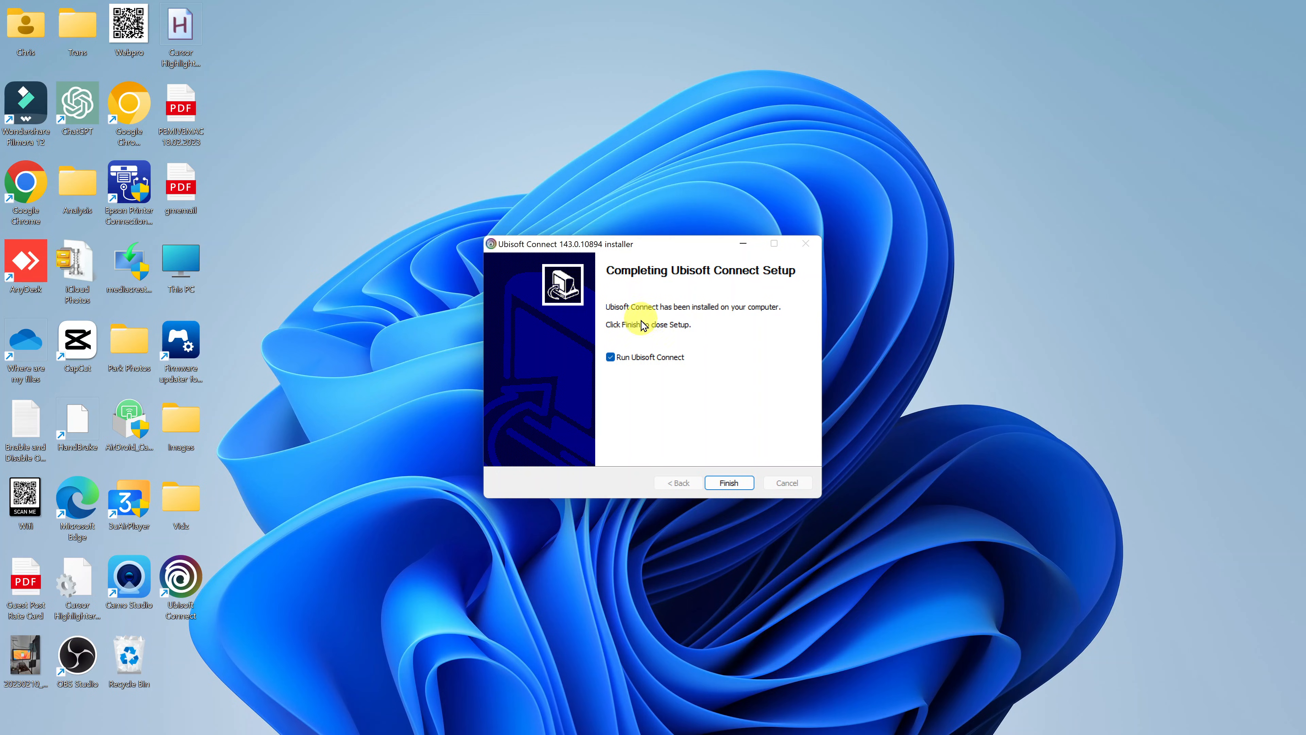
mouse_move(680, 369)
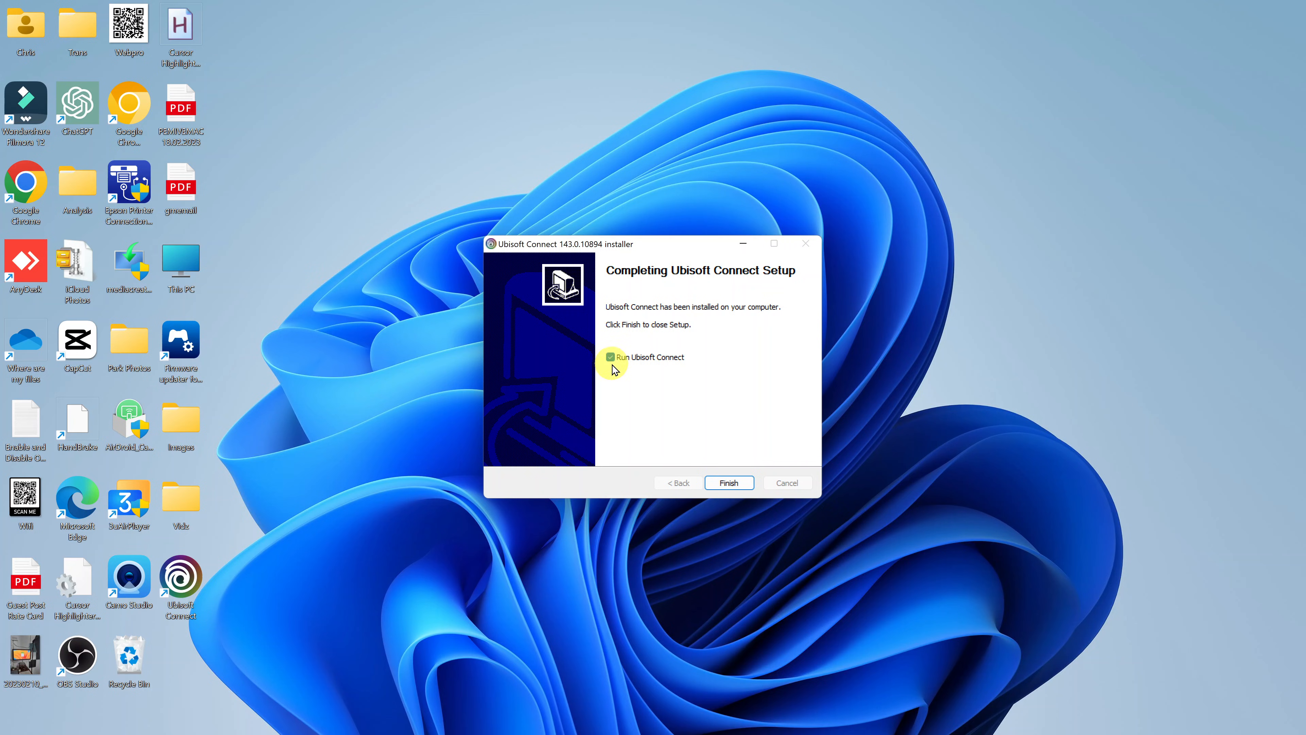
left_click(729, 483)
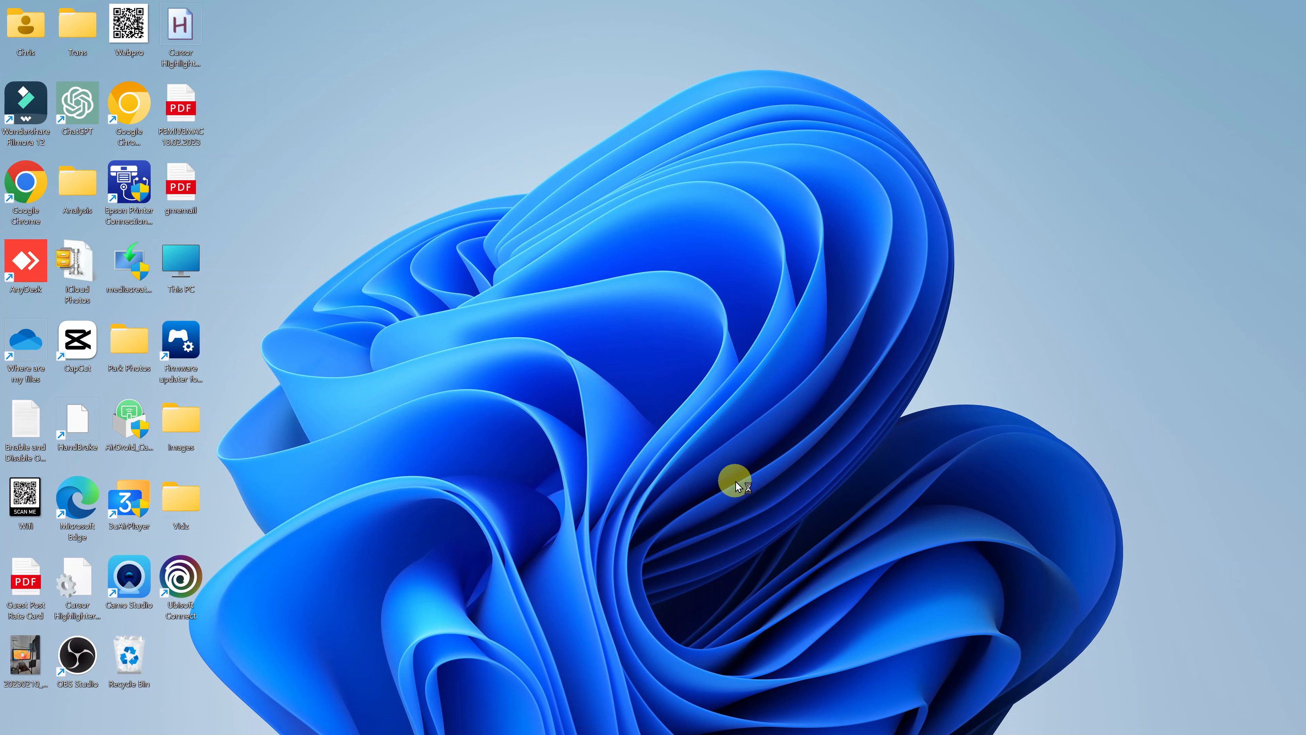
mouse_move(738, 484)
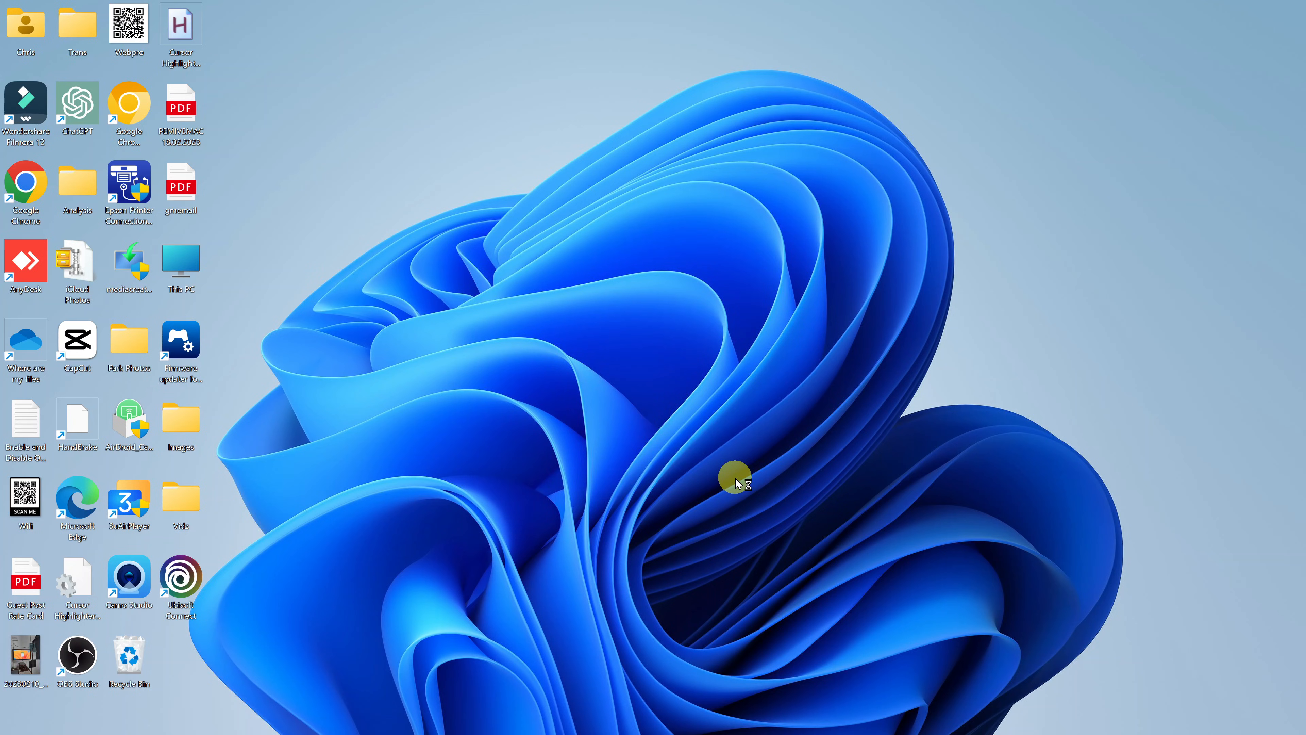
mouse_move(197, 580)
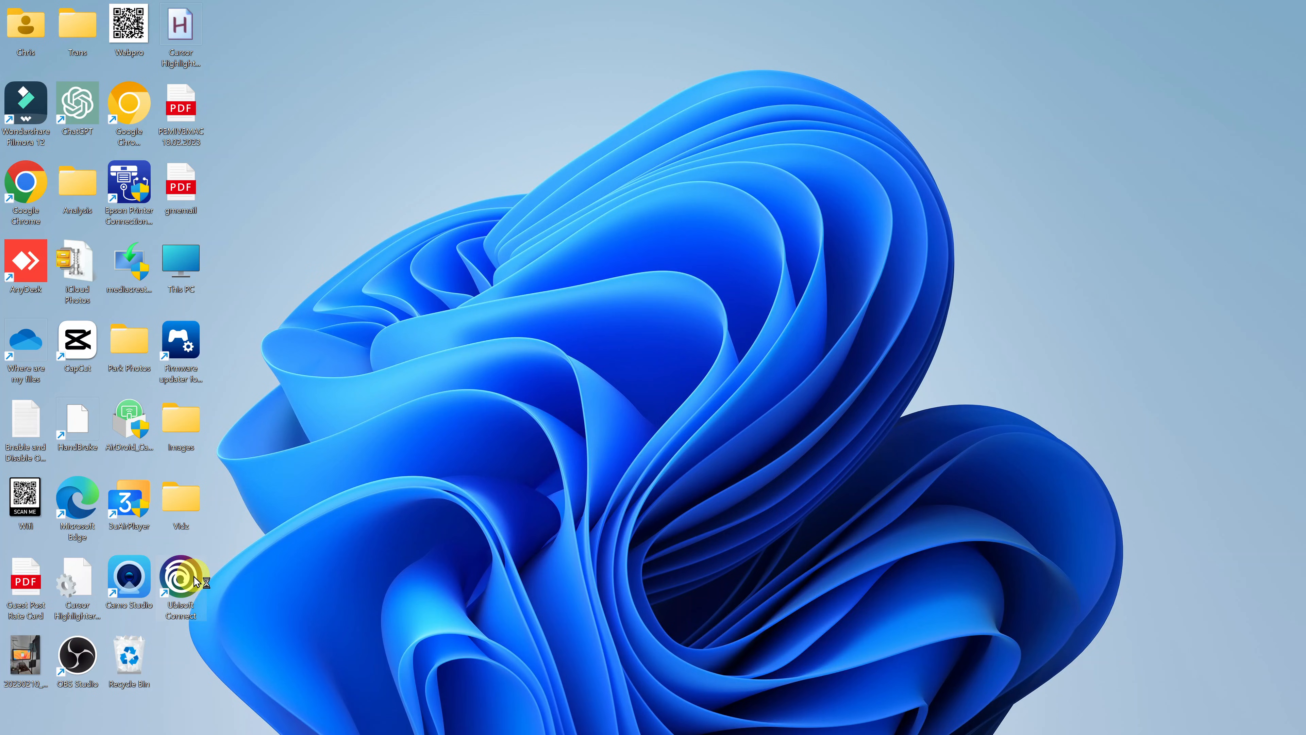
Launch Ubisoft Connect from its desktop shortcut and focus the empty e-mail login field.
left_click(391, 719)
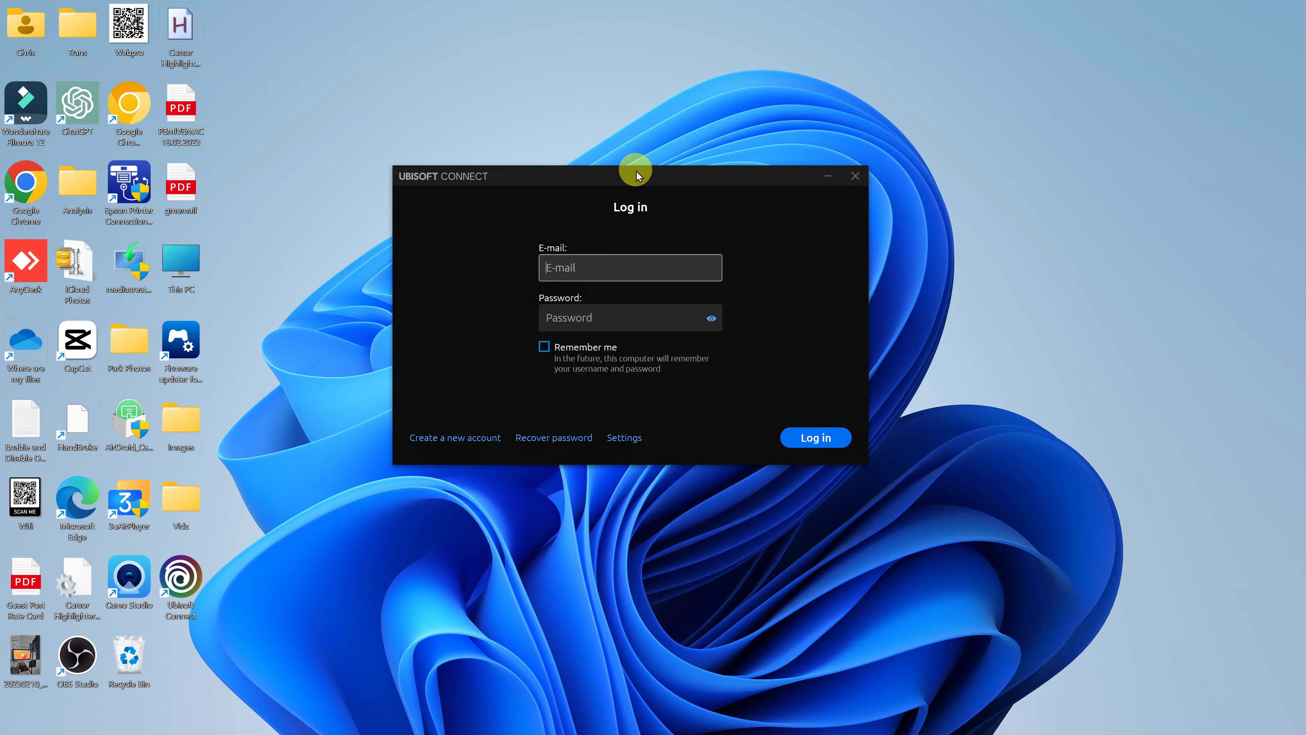
left_click(581, 267)
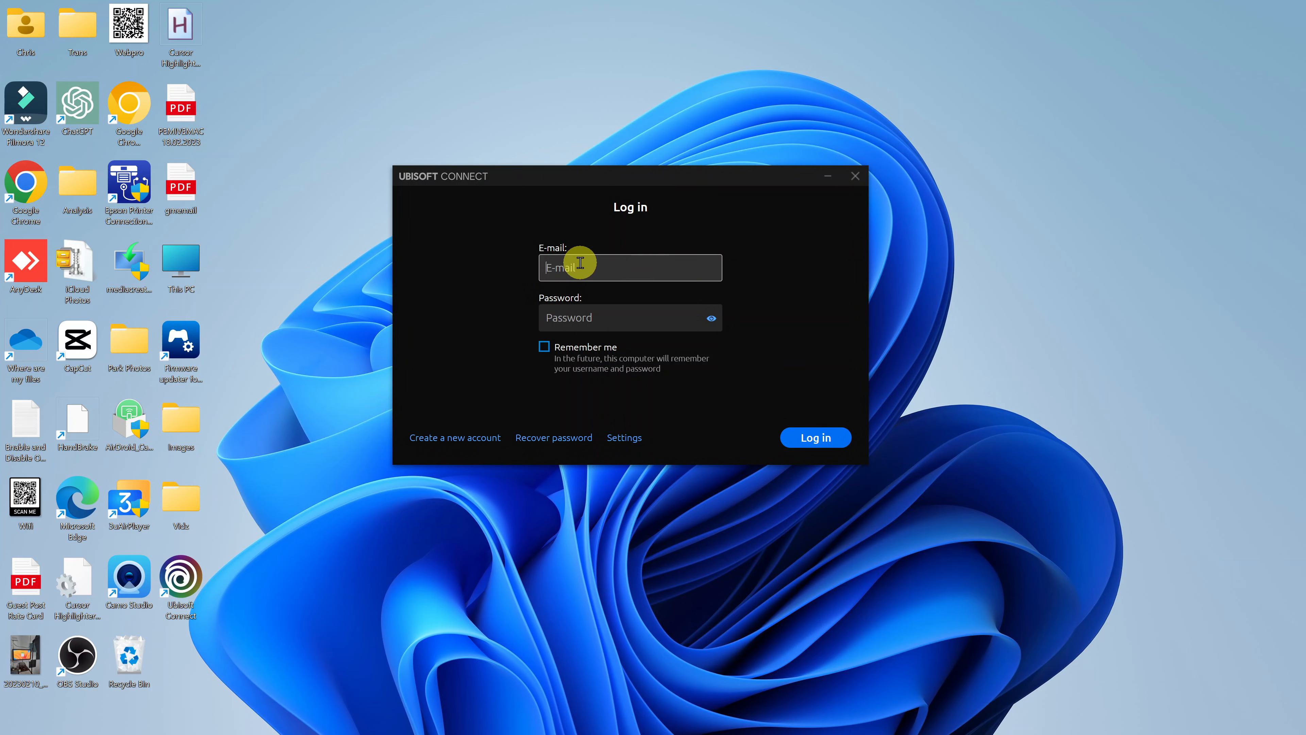
mouse_move(743, 334)
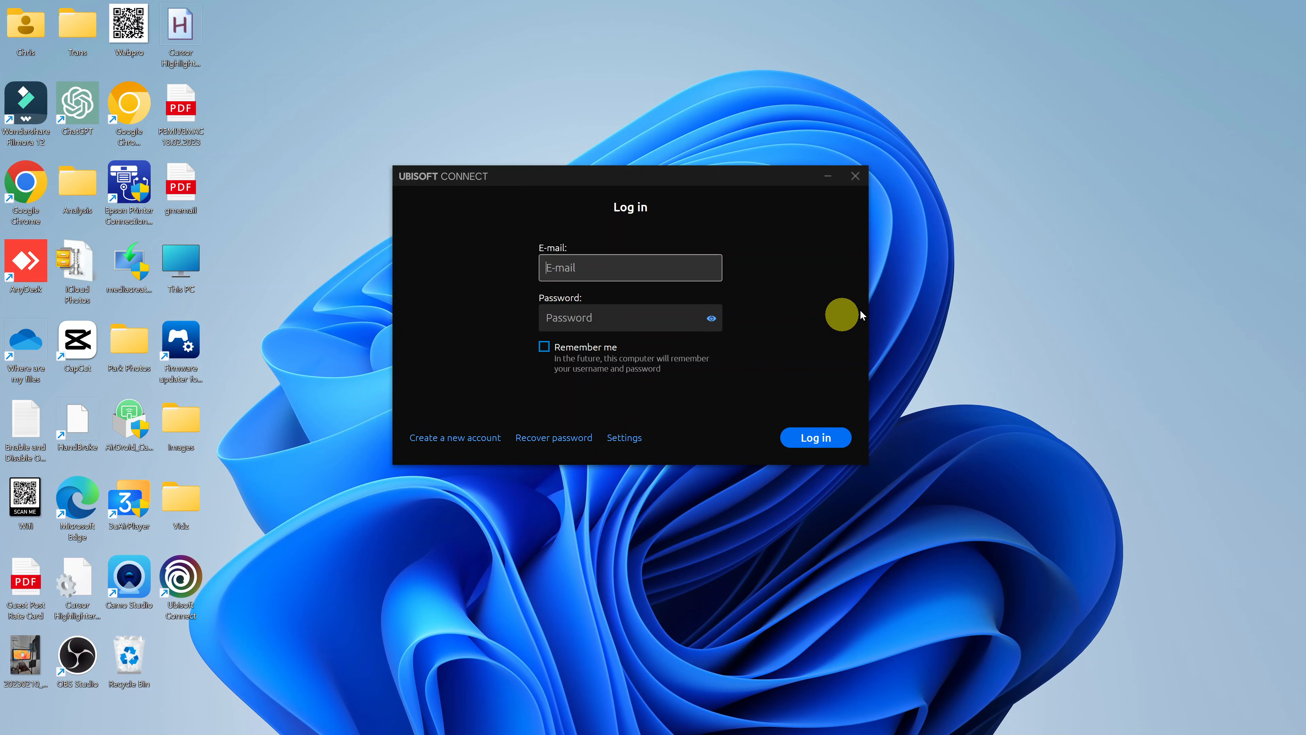
mouse_move(936, 288)
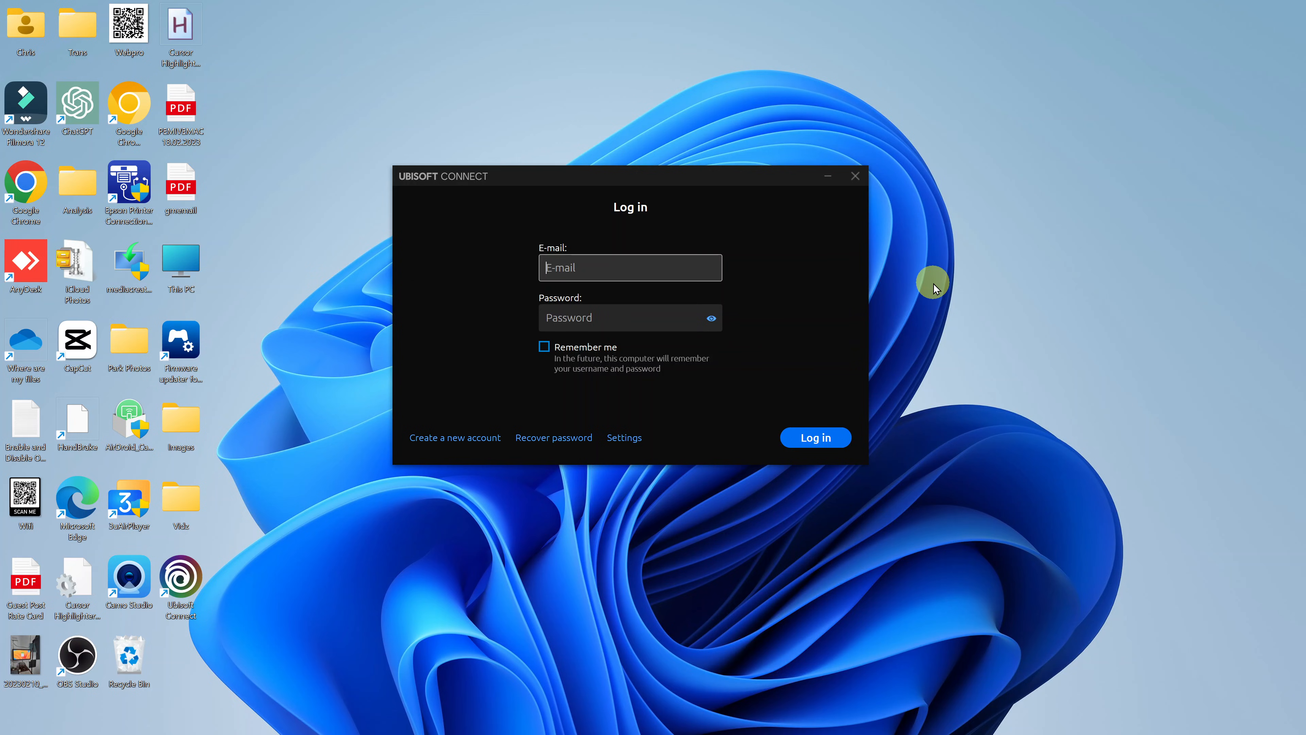